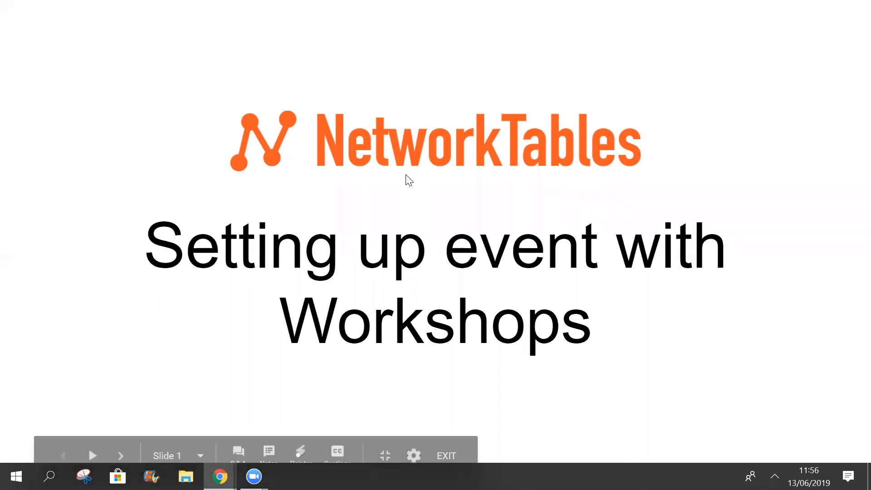
- Name the event Workshop Event and set its venue to RAI Amsterdam
left_click(120, 455)
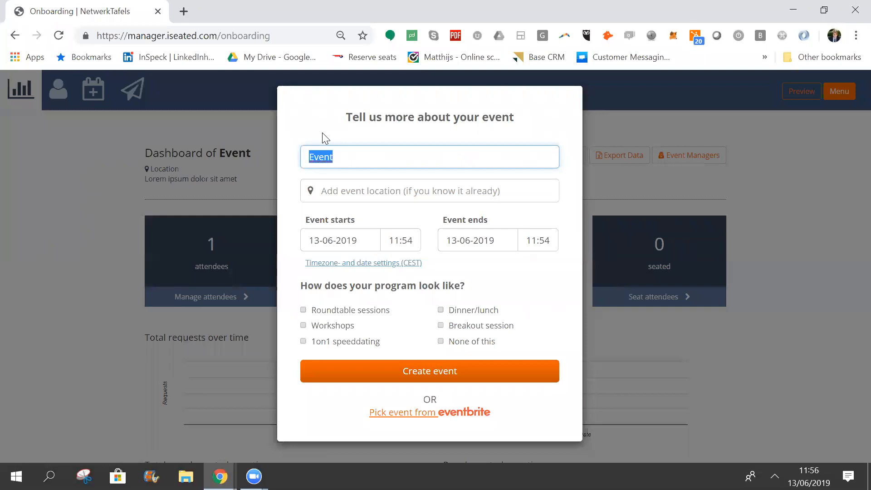
type("Workshop Event")
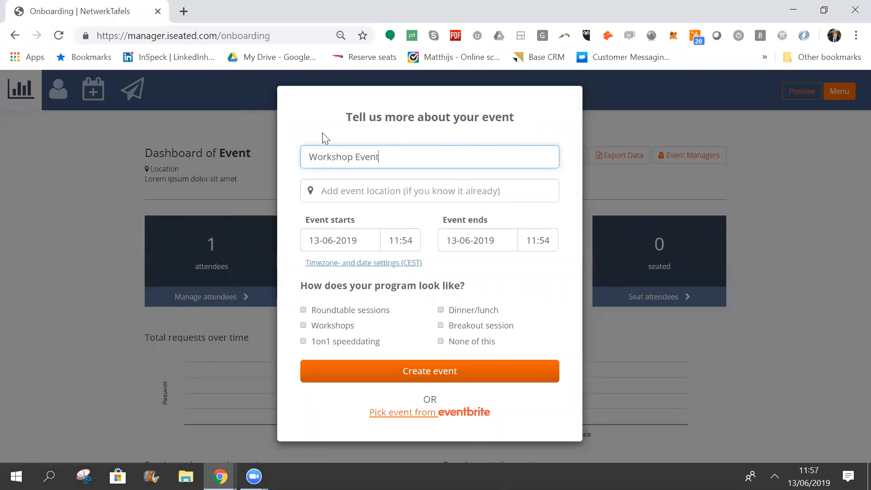
type("Rai")
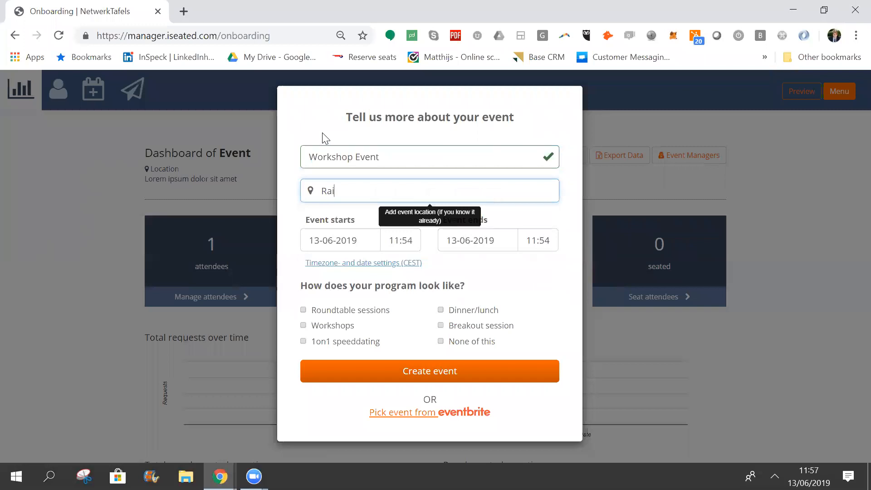
left_click(429, 191)
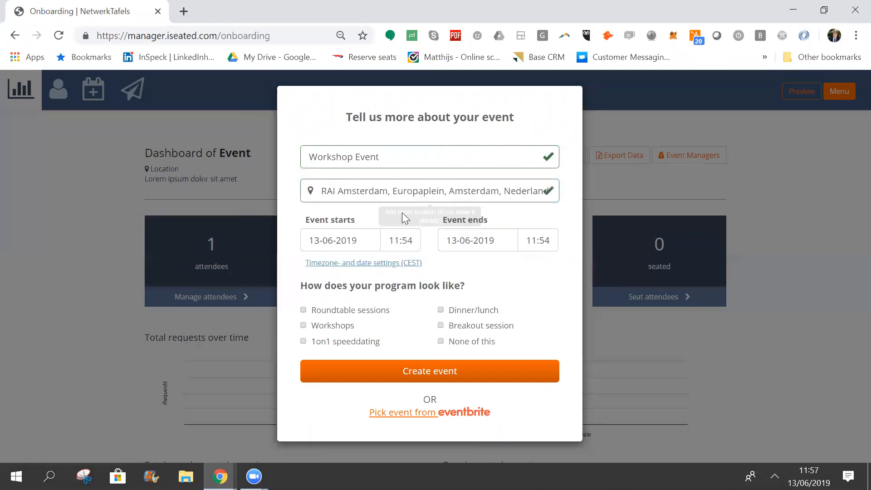
- Set 20-06-2019 from 10:00 to 18:00 with a workshops programme and create the event
left_click(339, 239)
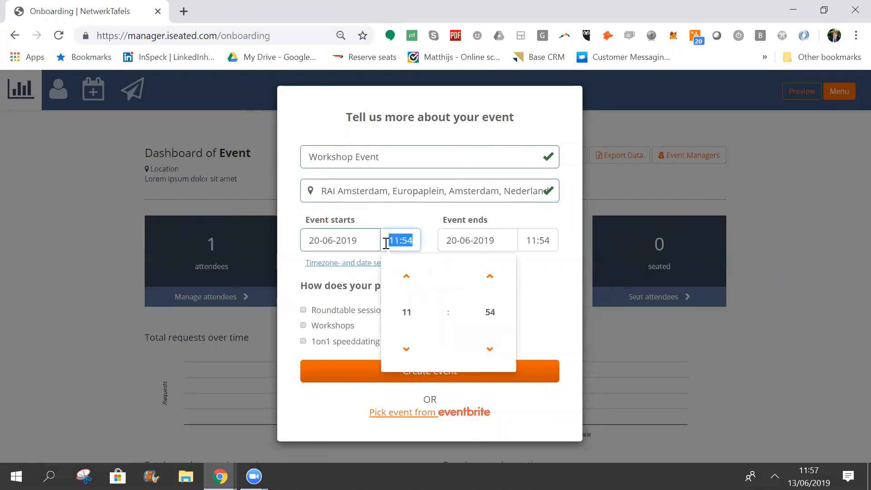
type("10:00")
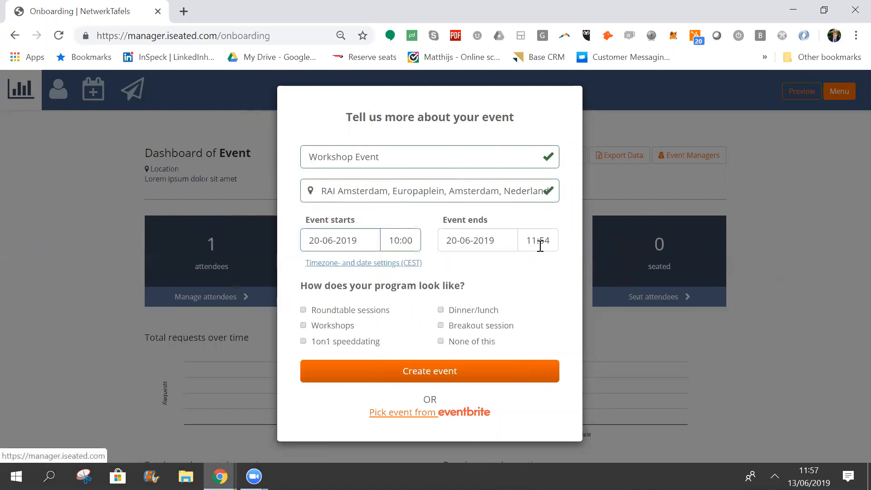
left_click(537, 240)
type("18:00")
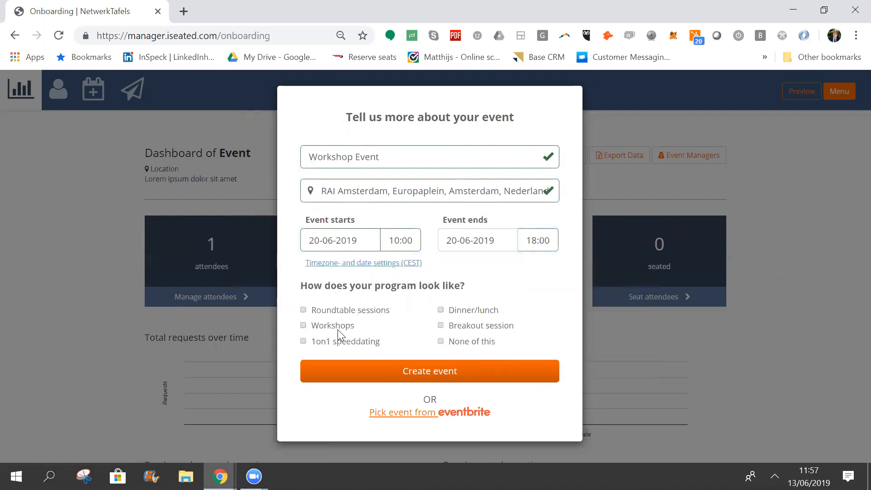
left_click(303, 324)
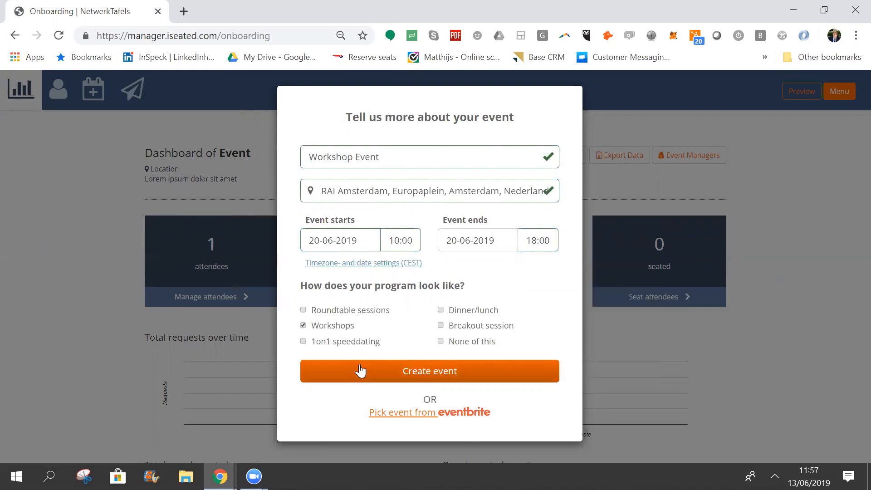
left_click(429, 370)
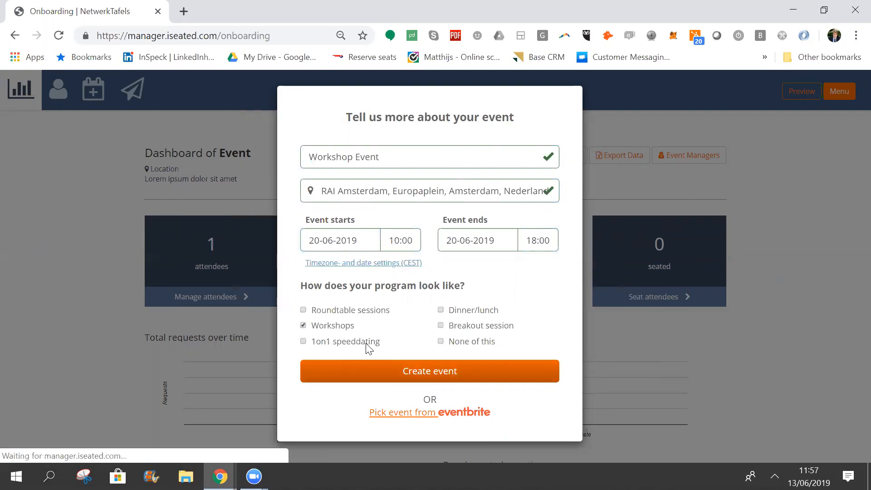
- Finish setup without inviting a colleague and go to Manage Sessions
key("alt+tab")
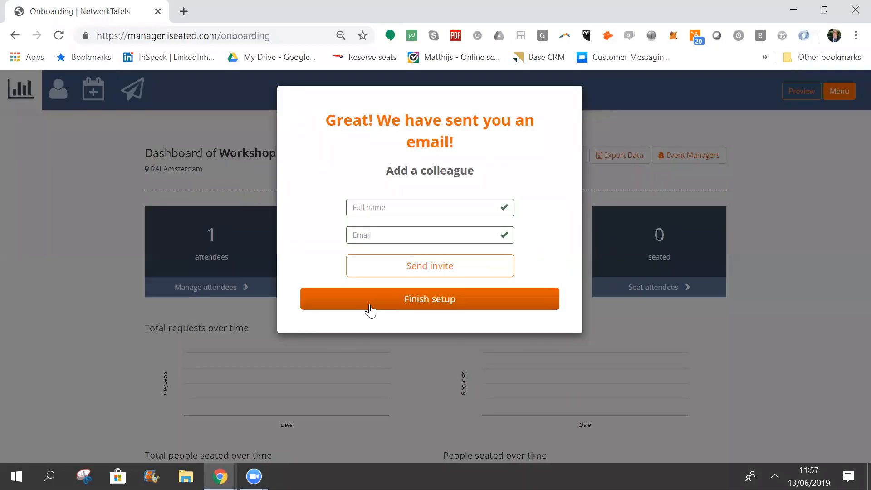
left_click(429, 299)
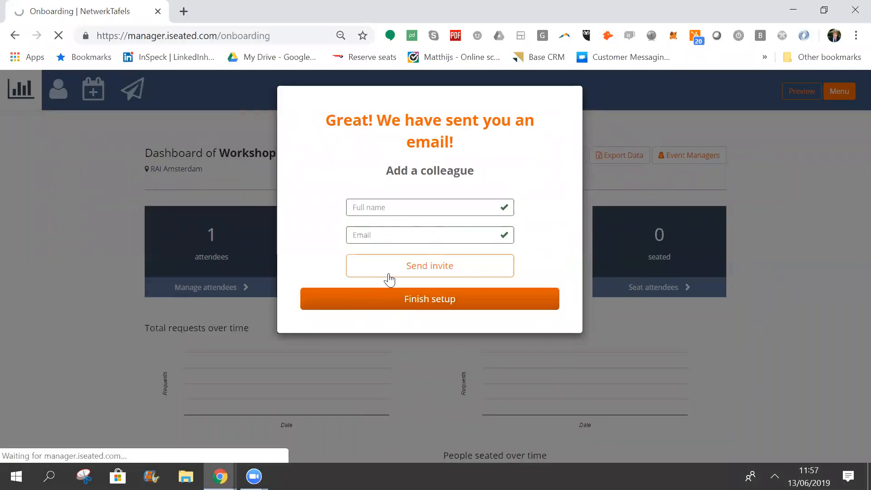
left_click(429, 298)
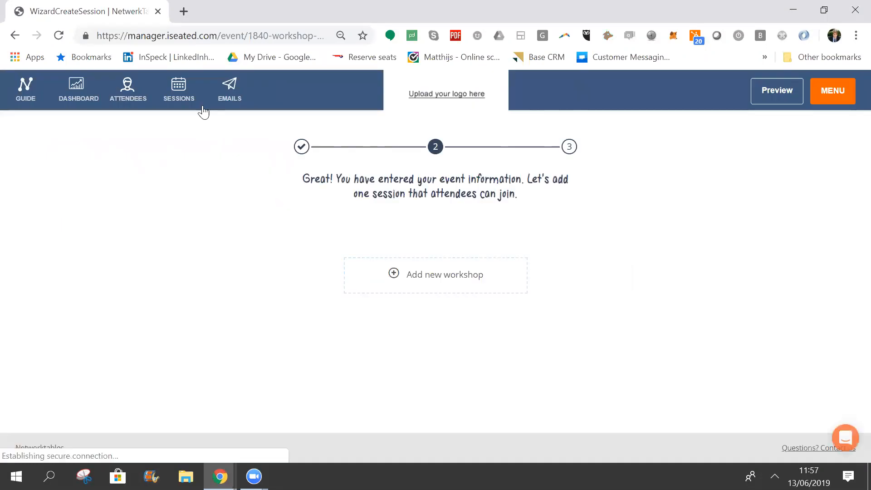
left_click(178, 89)
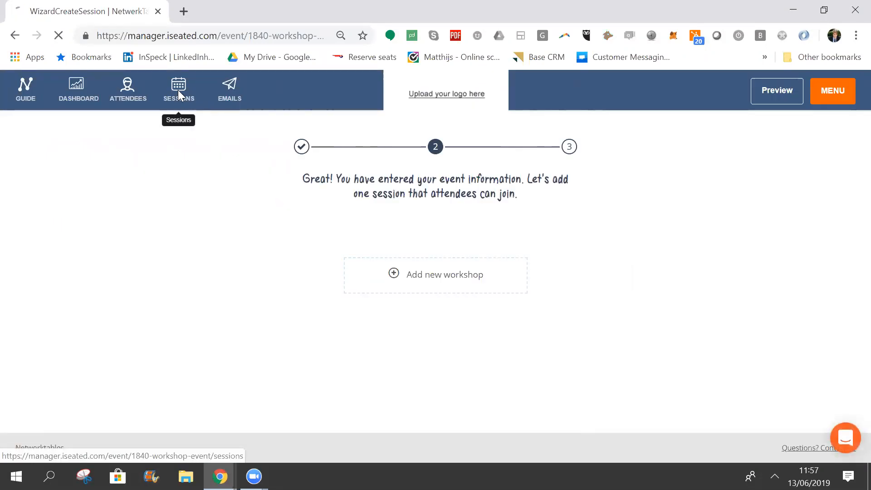
left_click(178, 89)
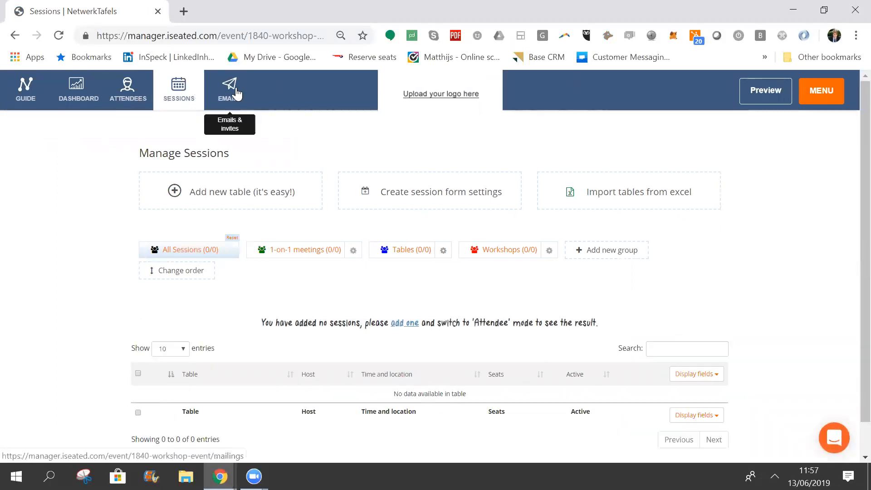
mouse_move(521, 281)
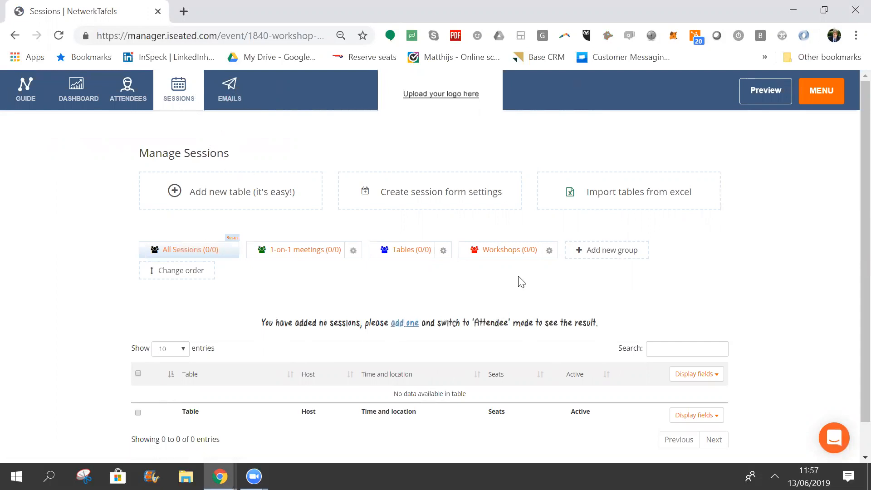
mouse_move(353, 250)
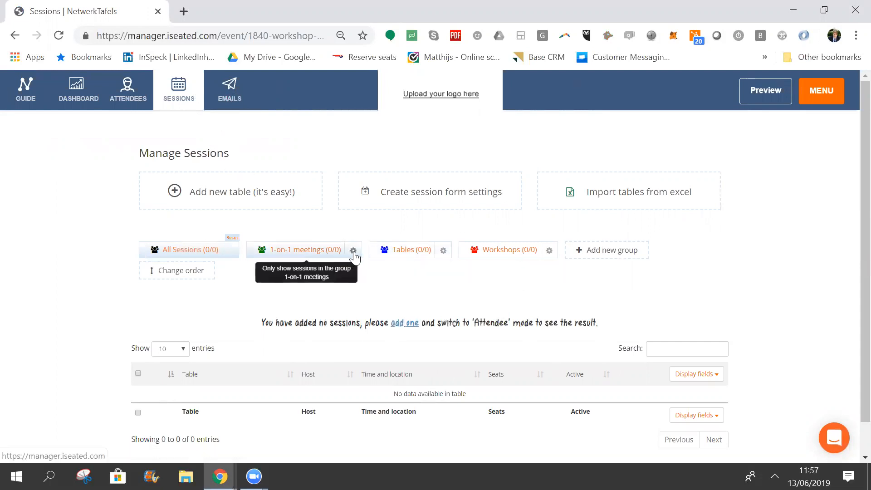
mouse_move(507, 249)
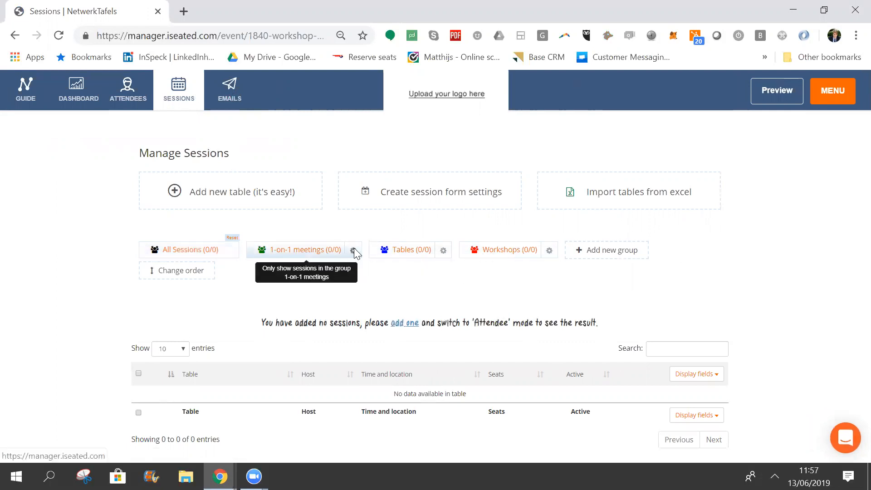
- Delete the 1-on-1 meetings and Tables groups, leaving only Workshops
left_click(353, 250)
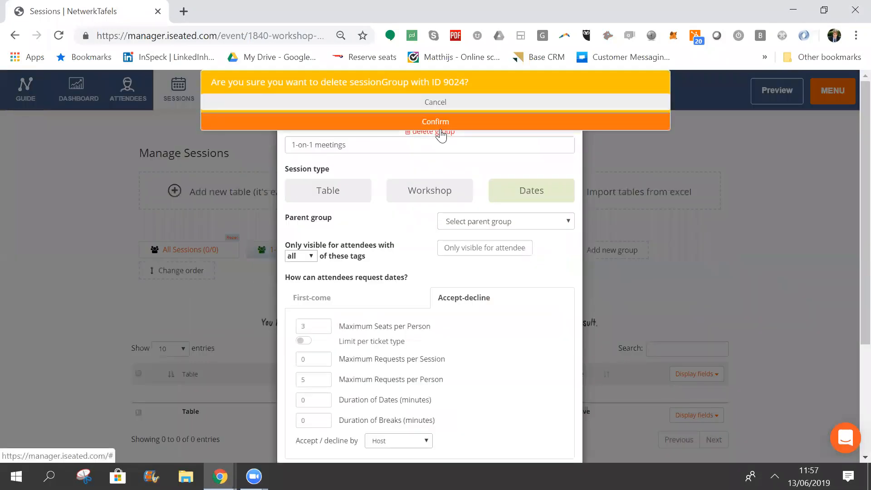
left_click(434, 121)
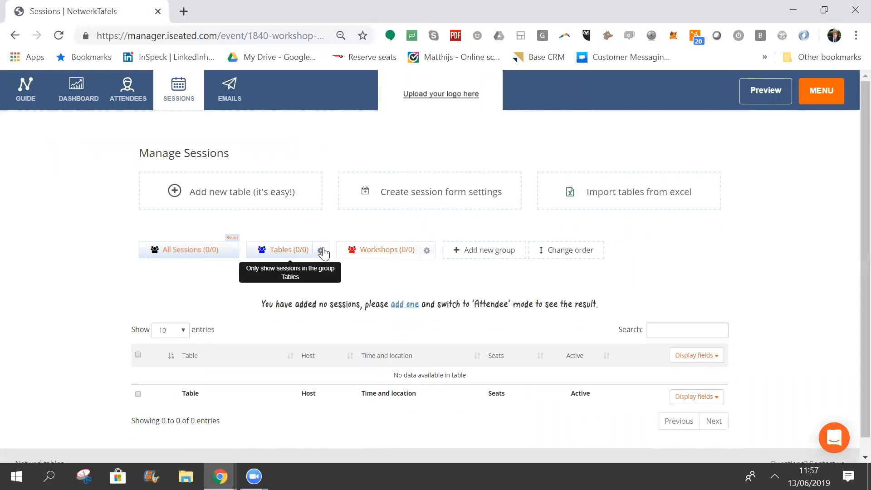
left_click(320, 250)
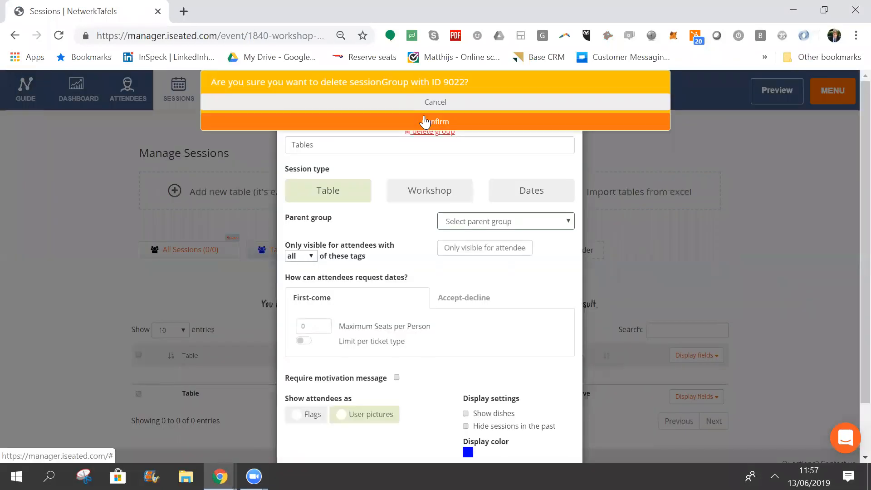
left_click(434, 121)
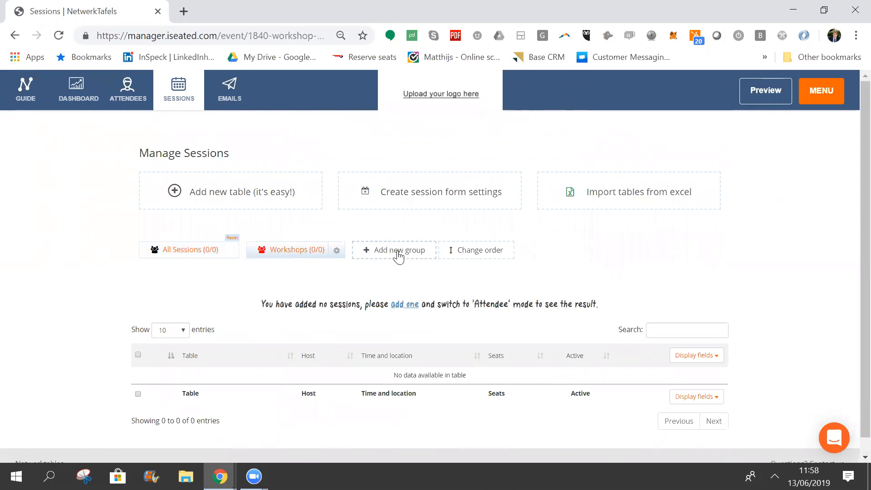
mouse_move(293, 250)
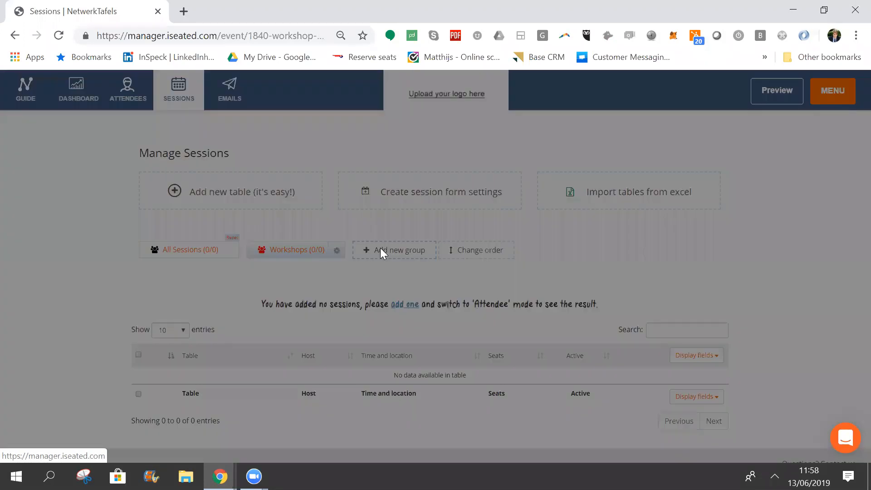
- Start a new Workshop-type group named 10:00 - 11:00 under parent Workshops
left_click(396, 249)
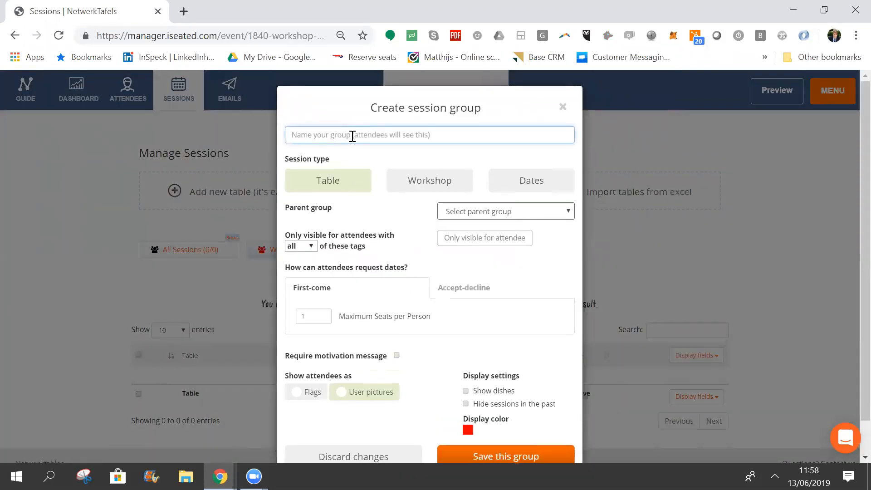
type("10:00 - 11:00")
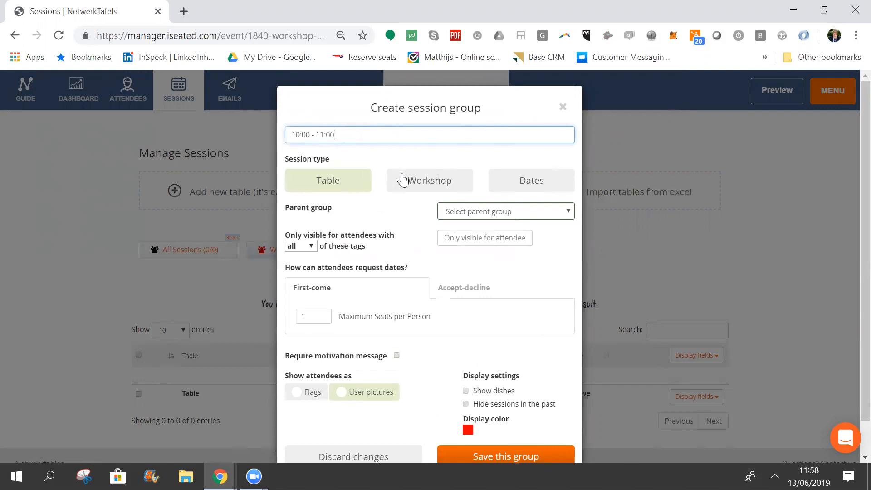
left_click(429, 180)
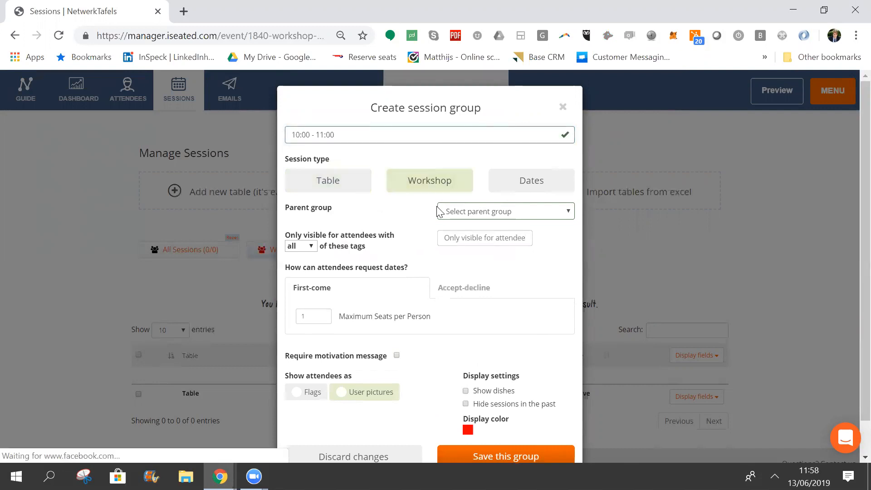
left_click(503, 210)
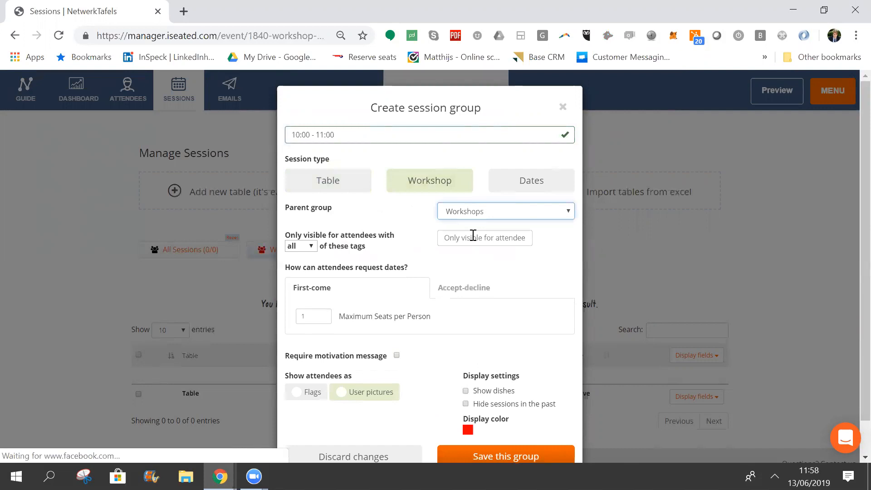
- Keep first-come requests, limit seats per person to 1 and save the group
scroll("down", 3)
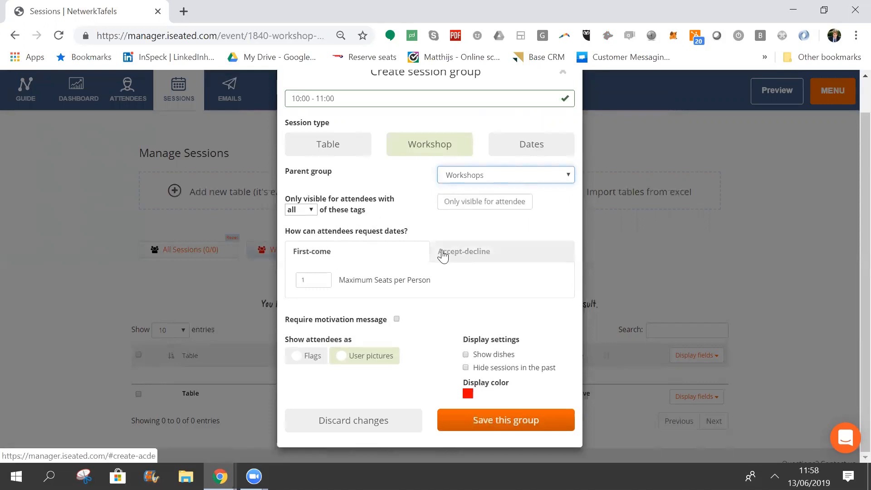
left_click(311, 256)
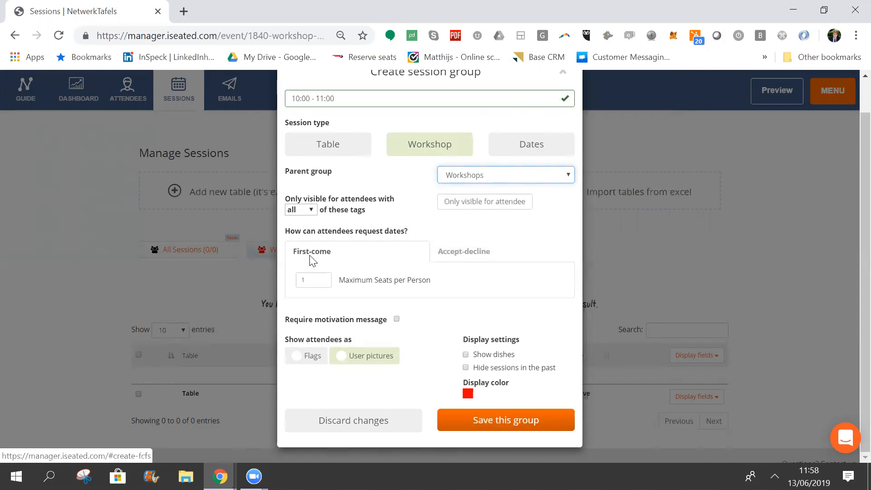
mouse_move(311, 277)
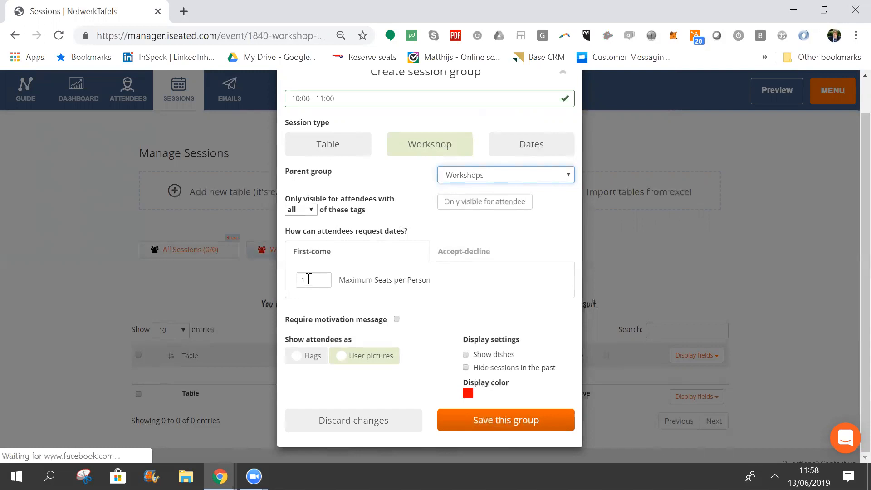
left_click(313, 279)
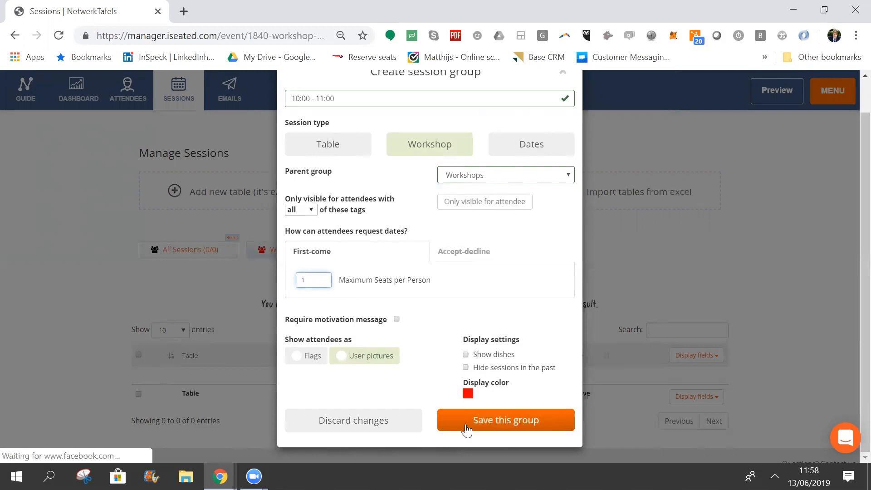
left_click(505, 419)
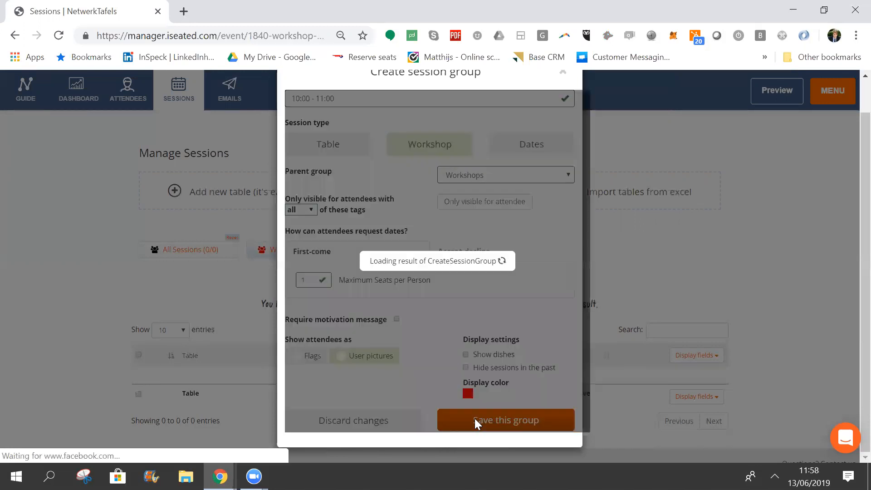
- Preview the attendee site showing the 10:00 - 11:00 timeslot under Workshops
left_click(505, 419)
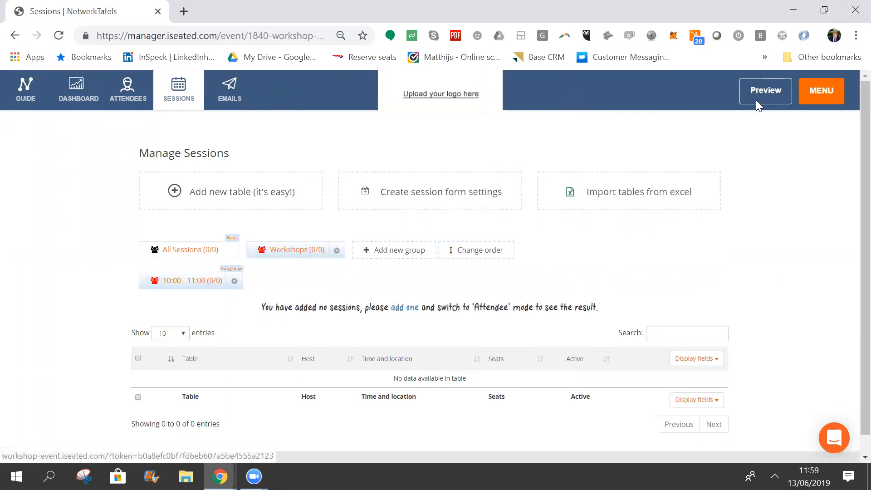
left_click(764, 91)
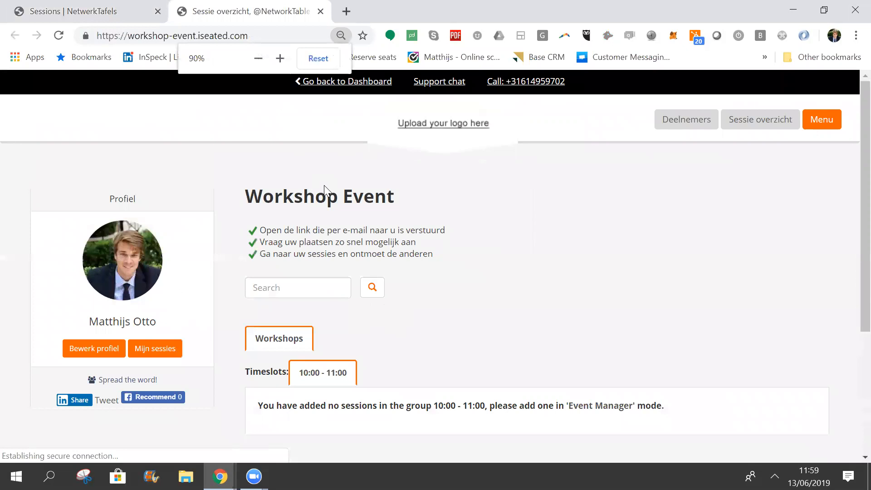
scroll("down", 3)
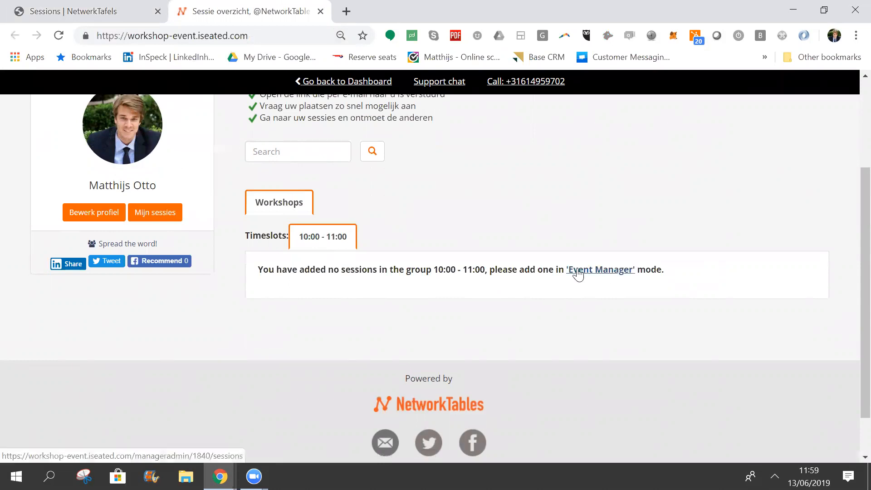
mouse_move(445, 294)
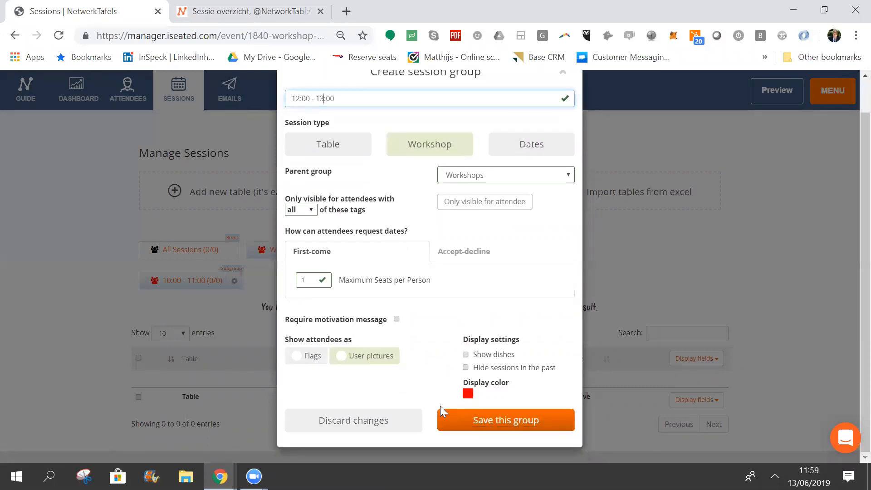
- Save the 12:00 - 13:00 and 13:00 - 14:00 workshop groups under Workshops
left_click(505, 419)
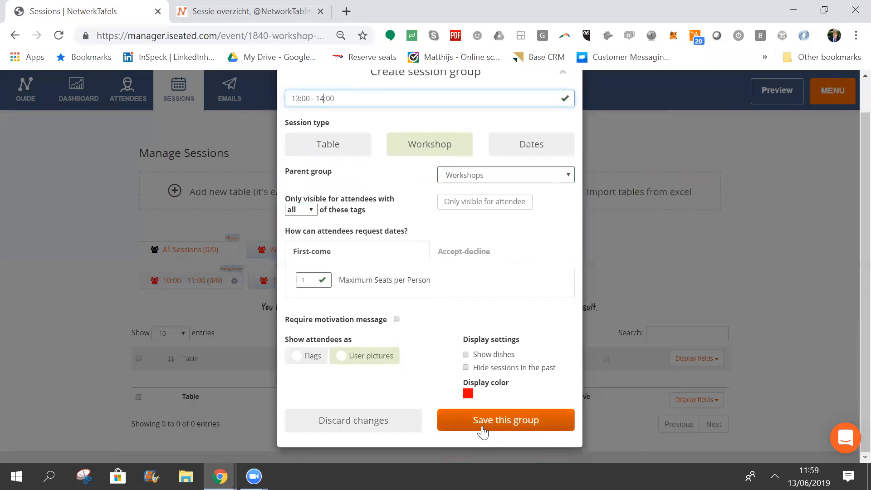
left_click(505, 419)
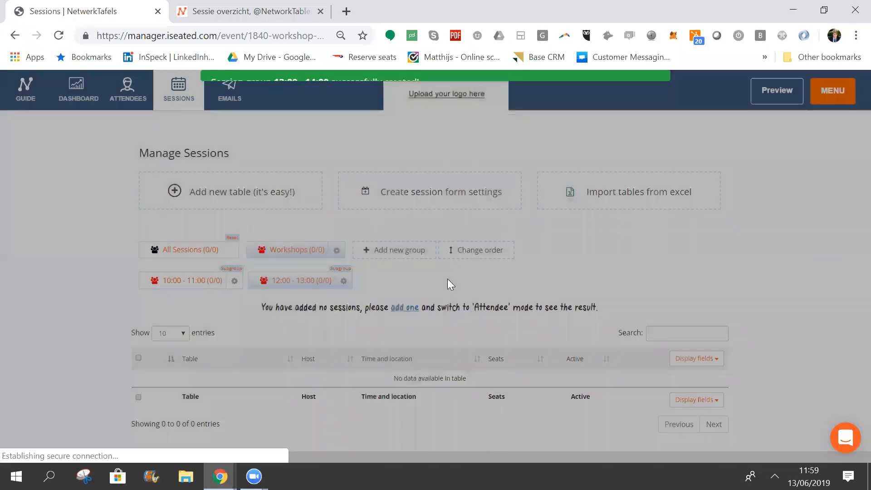
left_click(394, 249)
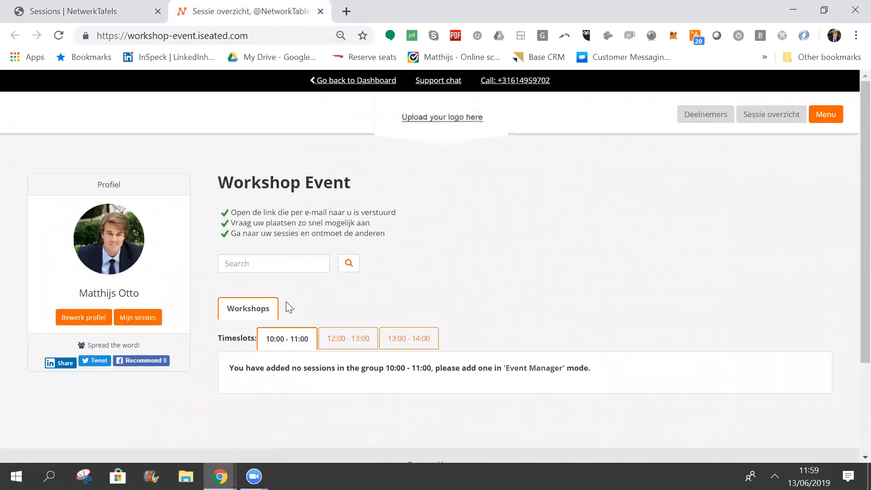
mouse_move(237, 311)
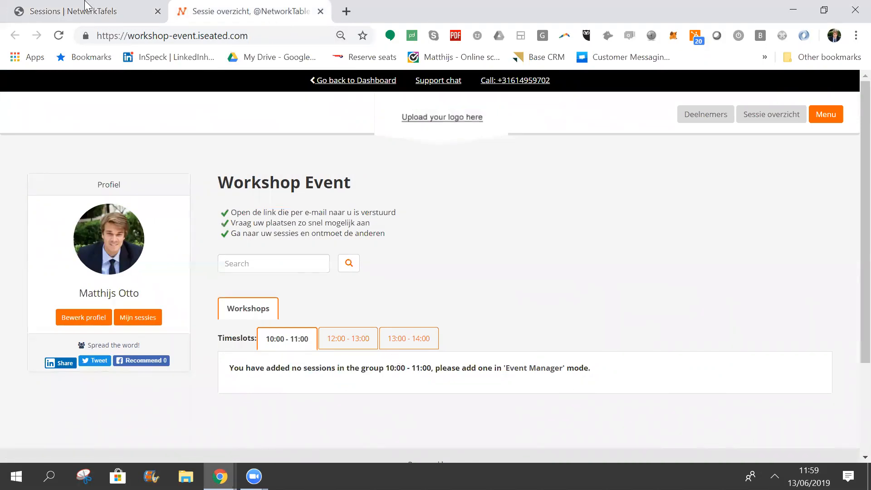
mouse_move(533, 367)
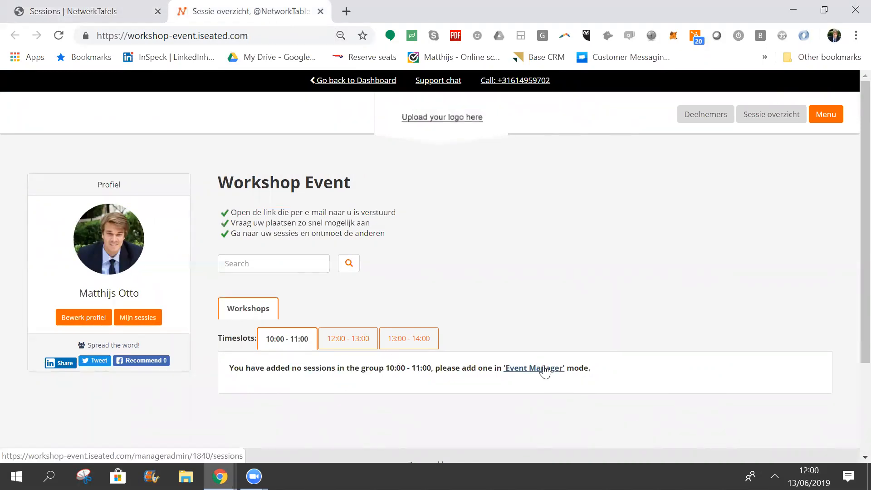
- Return from the attendee page to Manage Sessions via the Event Manager link
left_click(533, 367)
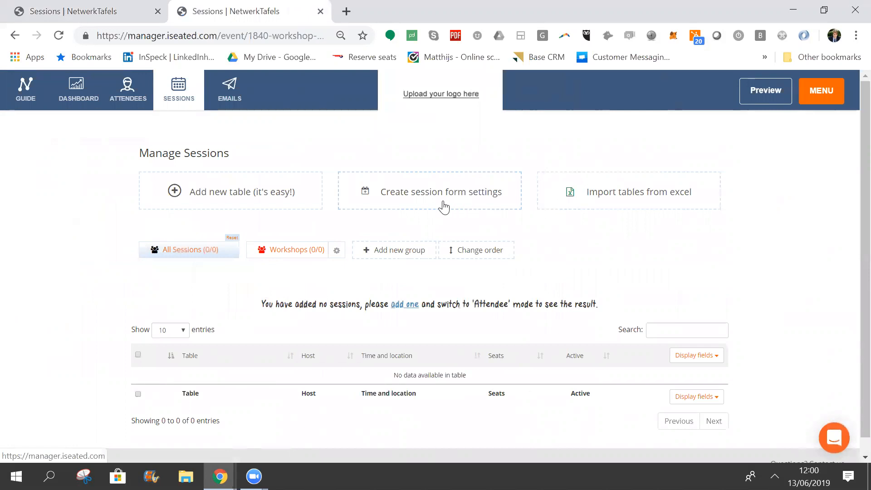
mouse_move(425, 197)
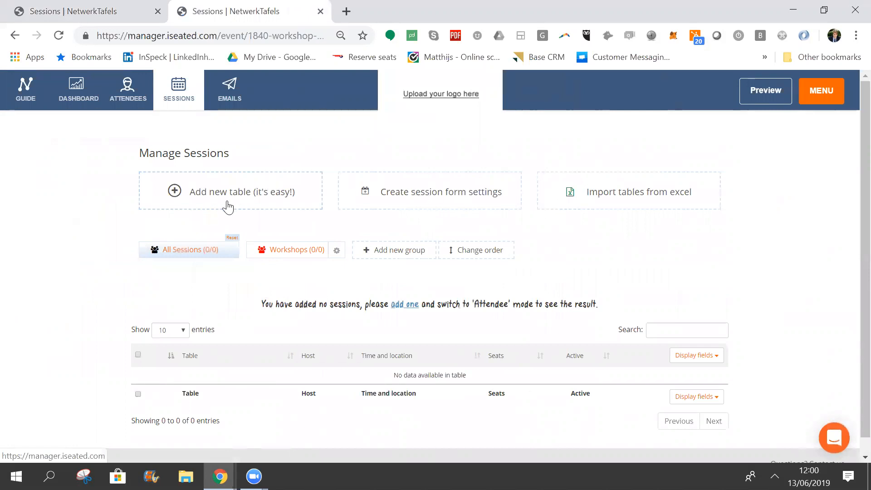
- Start a new session titled Innovation with a host on 20-06-2019
left_click(229, 191)
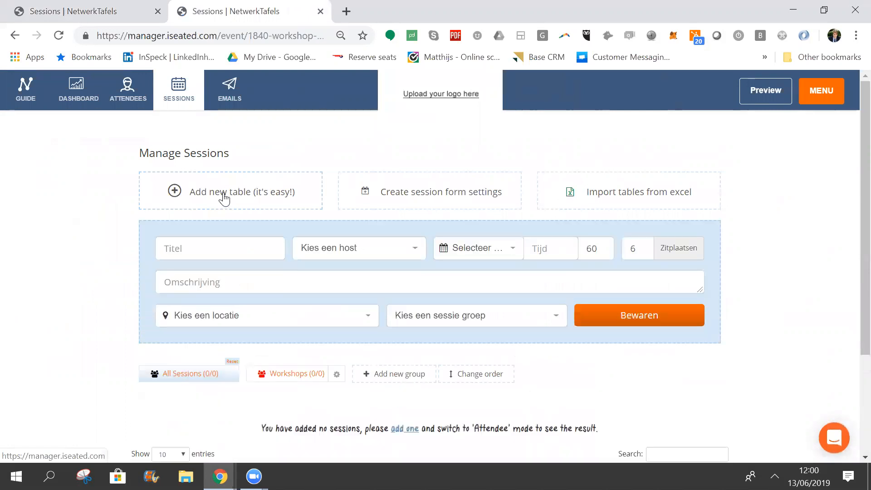
left_click(219, 248)
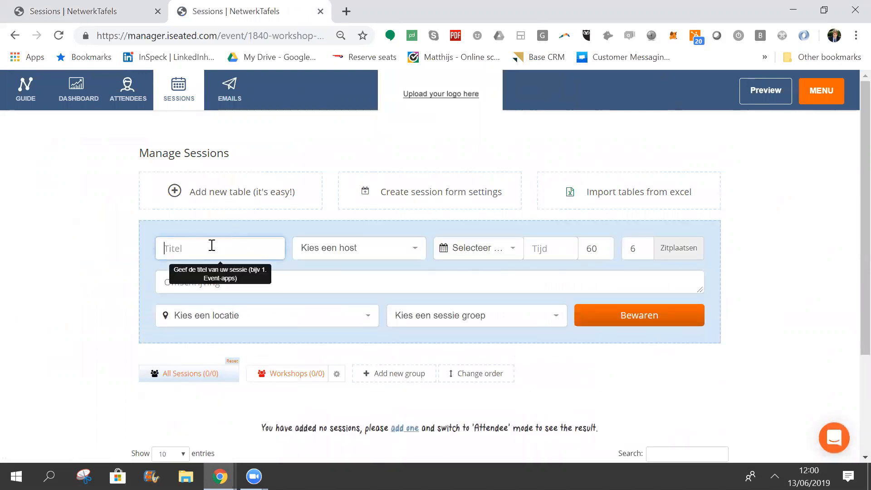
type("Innovation")
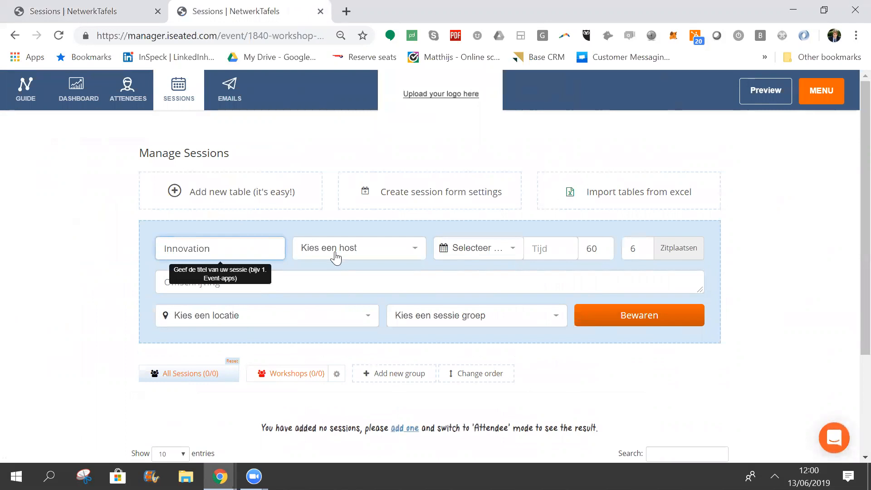
left_click(358, 248)
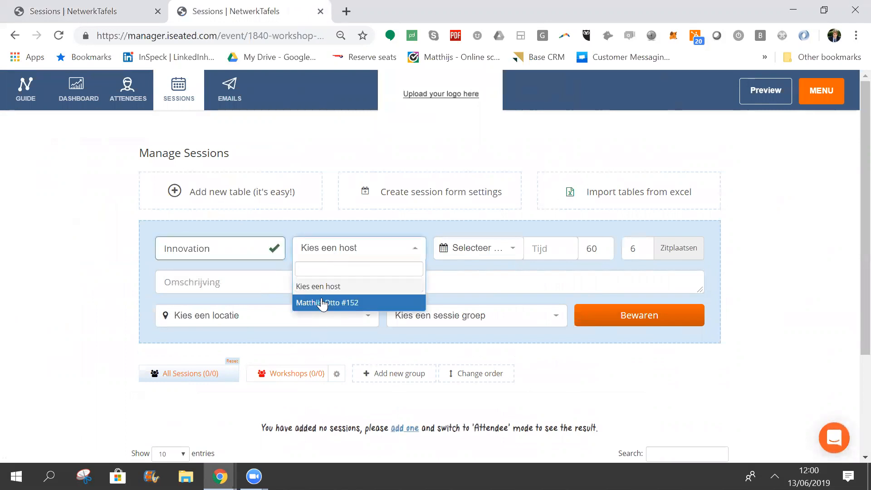
left_click(328, 301)
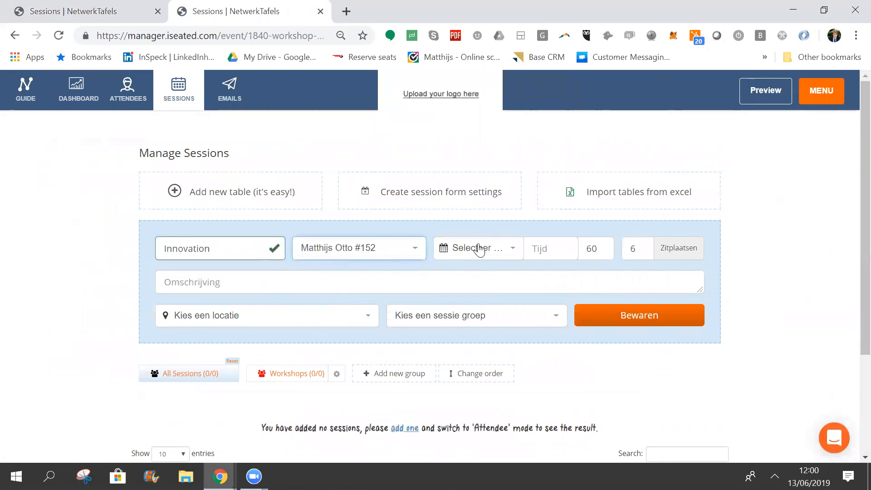
left_click(476, 248)
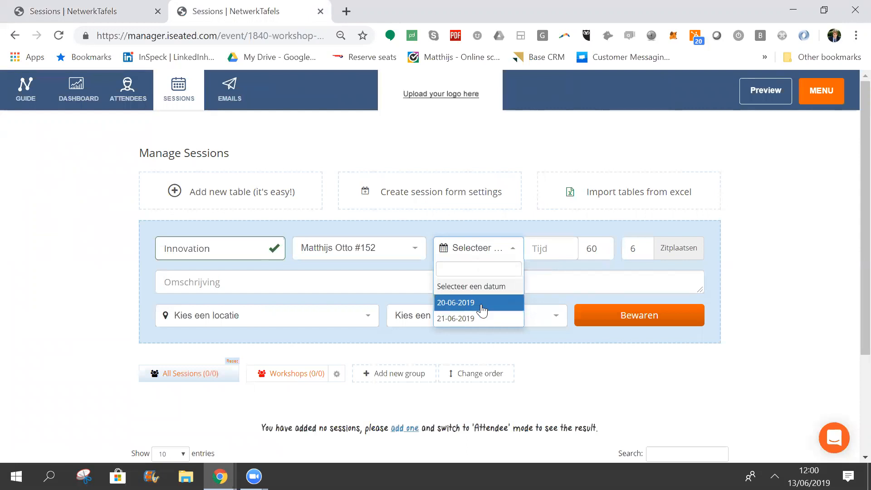
left_click(454, 303)
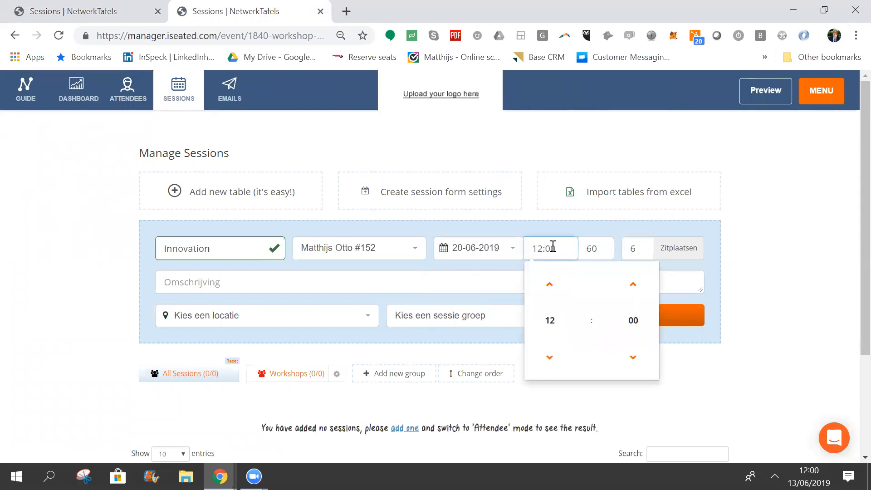
- Set it to 10:00 in the 10:00 - 11:00 slot with 30 seats at RAI Amsterdam
type("10:00")
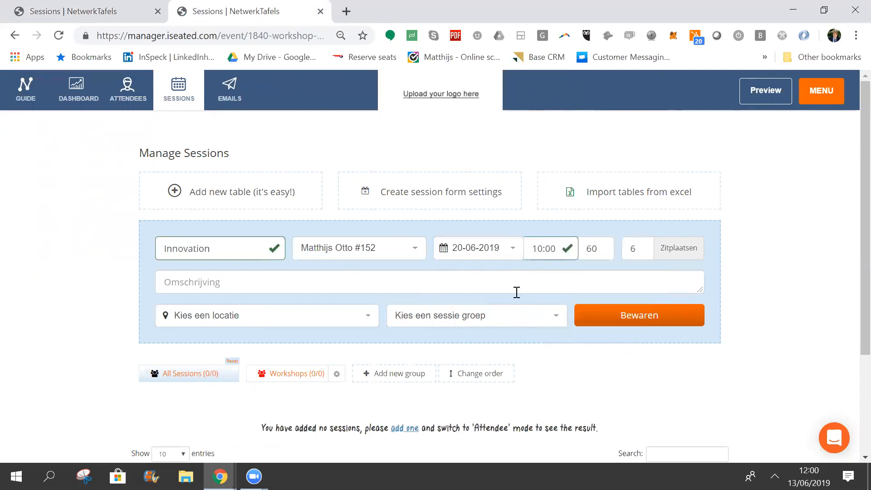
left_click(474, 315)
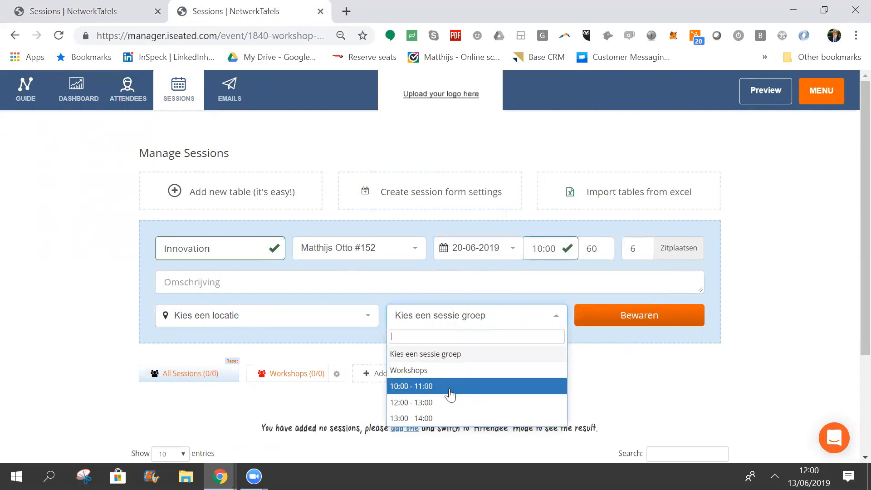
left_click(409, 385)
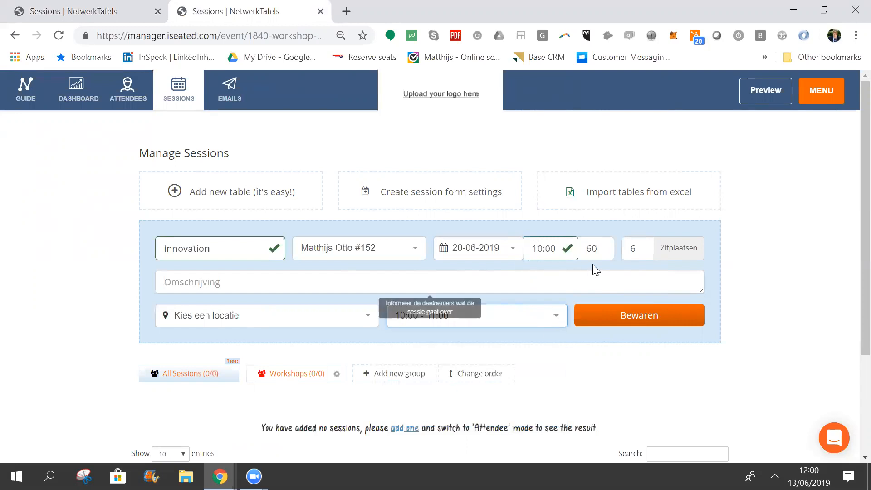
left_click(635, 247)
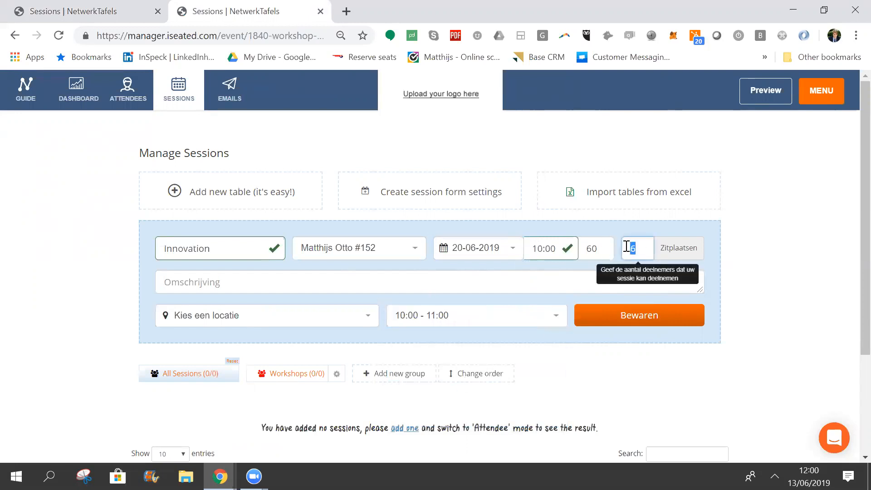
type("30")
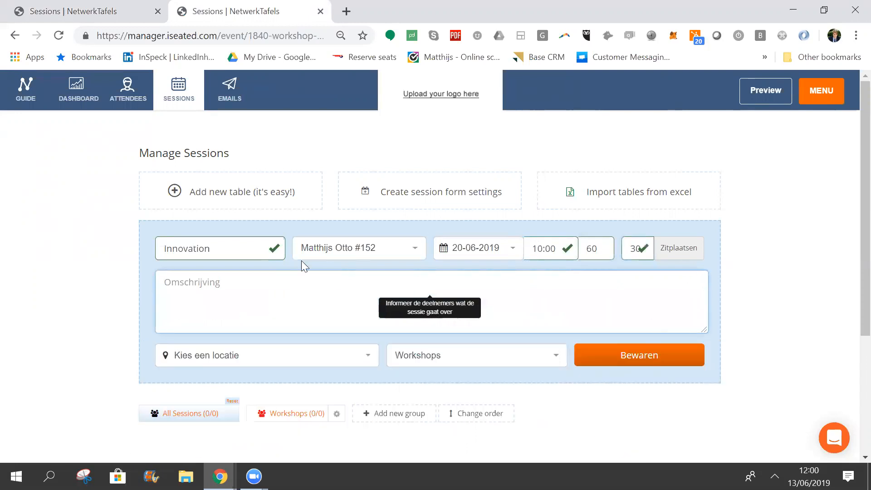
left_click(266, 355)
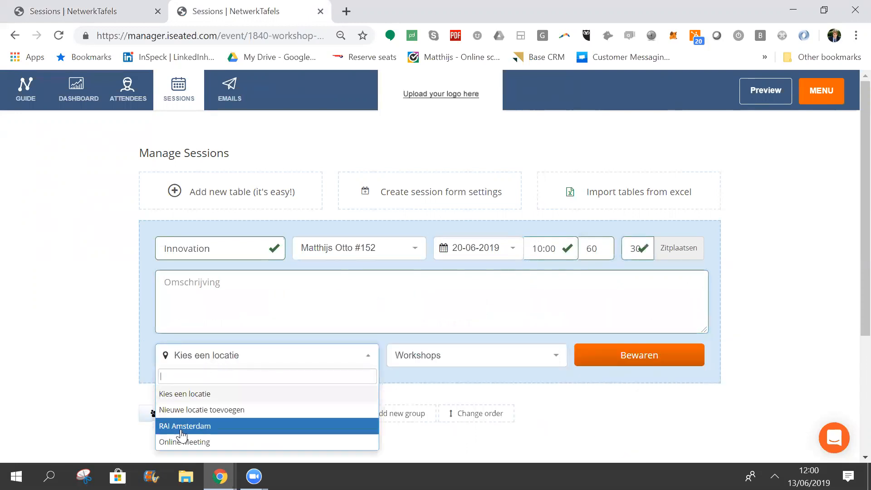
left_click(184, 426)
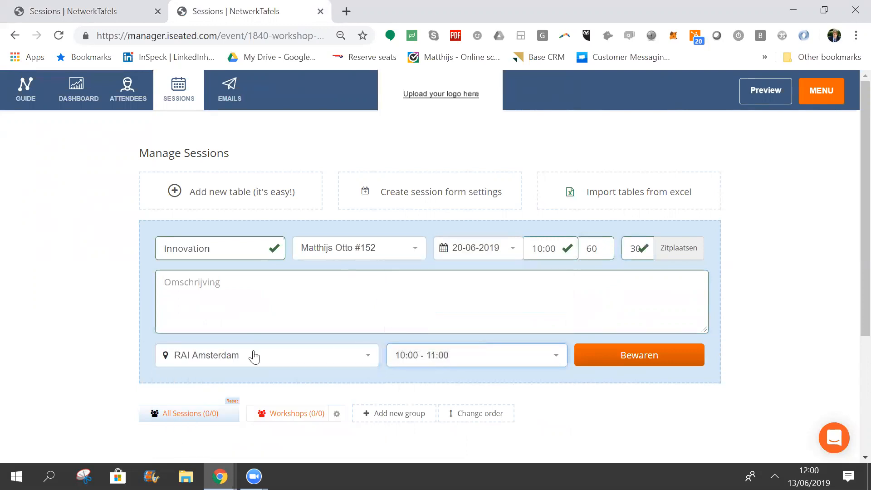
mouse_move(230, 367)
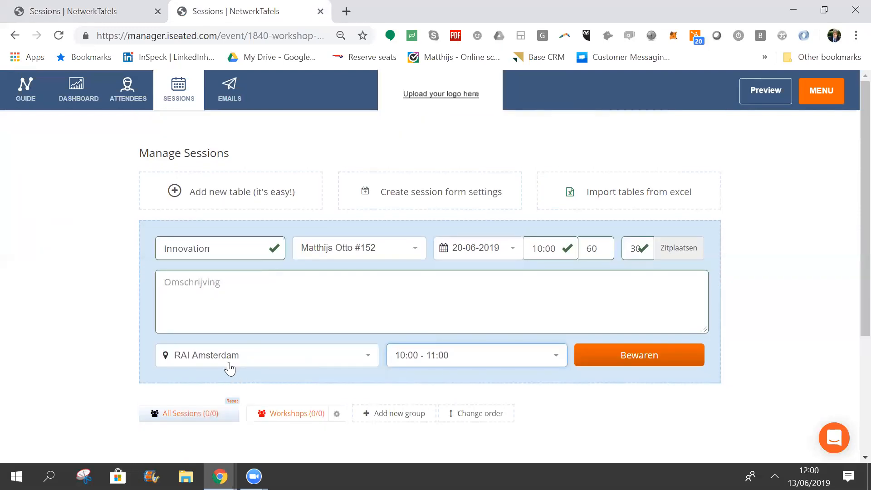
- Add Room A as a new location and save the Innovation session there
left_click(266, 355)
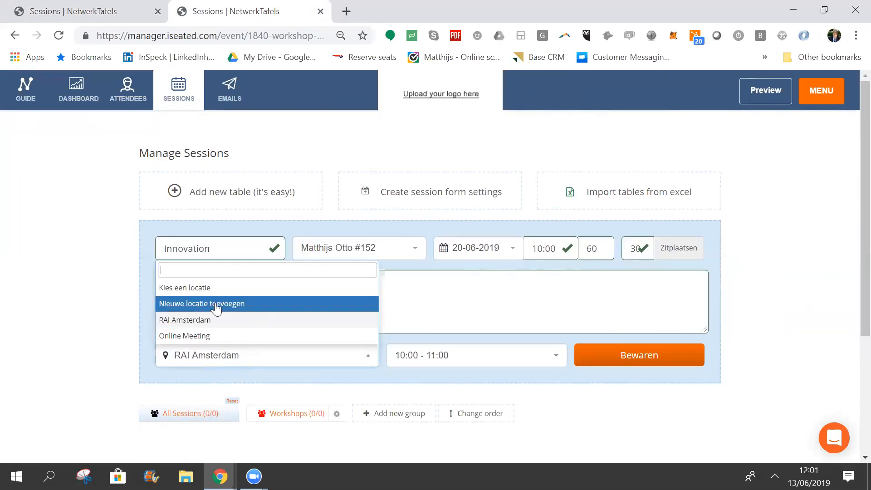
left_click(201, 302)
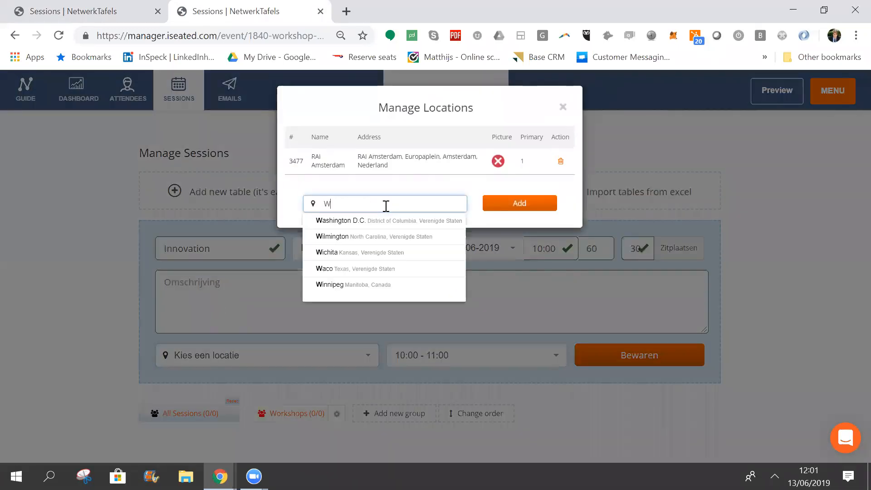
type("Room A")
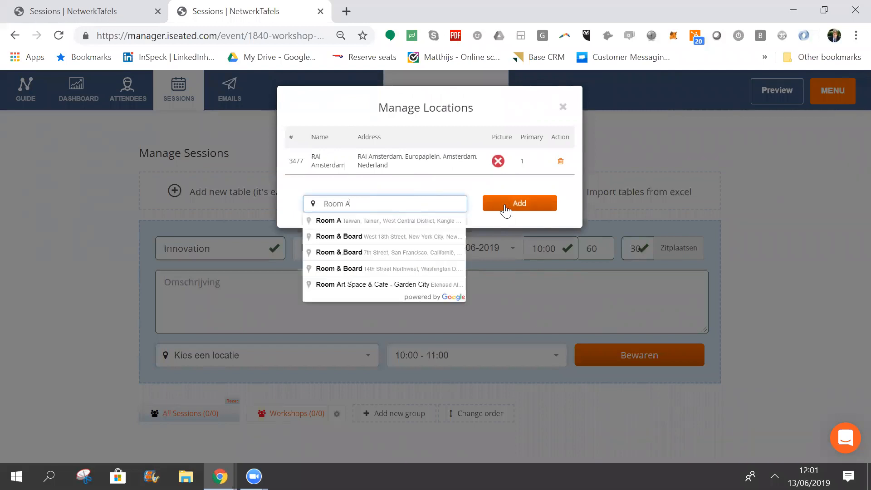
left_click(518, 202)
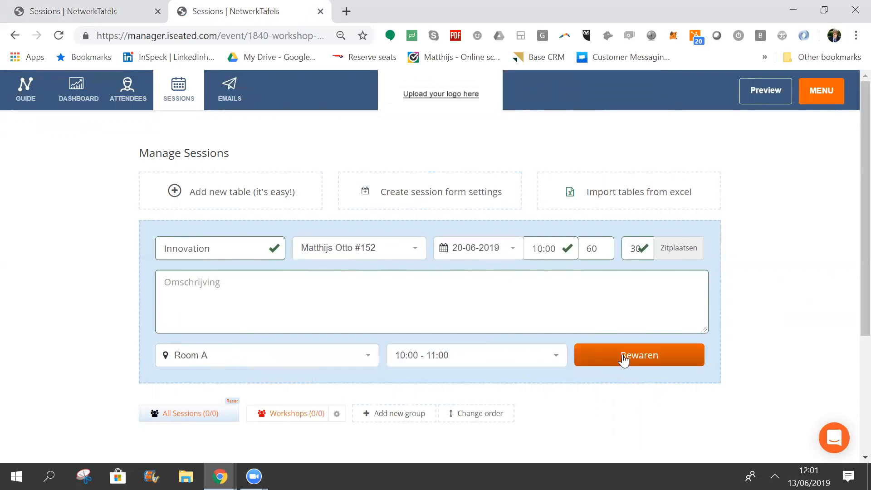
left_click(638, 354)
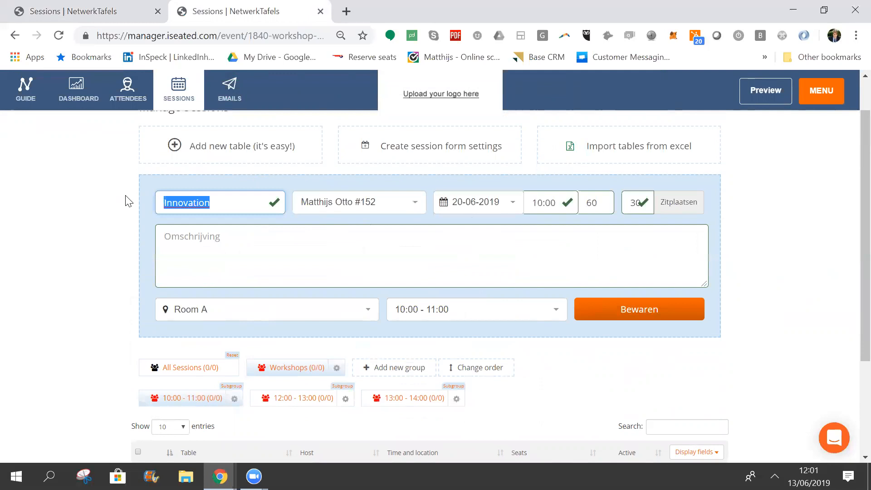
- Save a second session named Event Solutions
type("Event Solutuons")
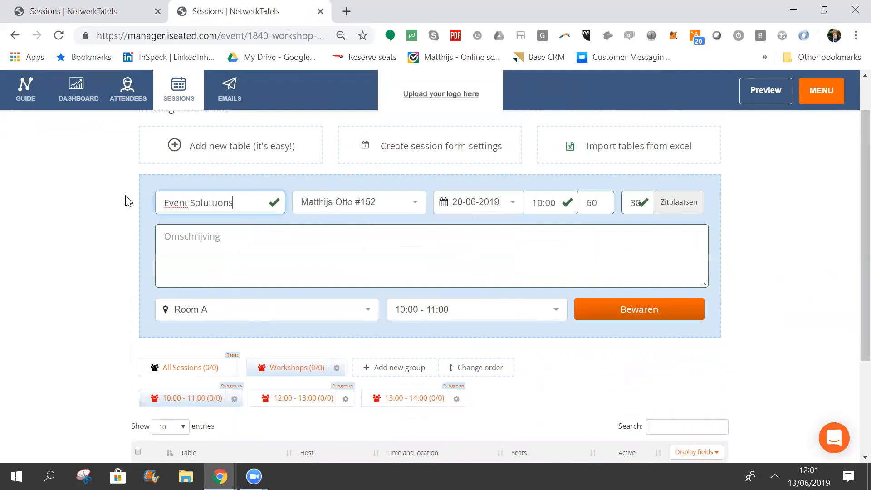
type("Event Solutions")
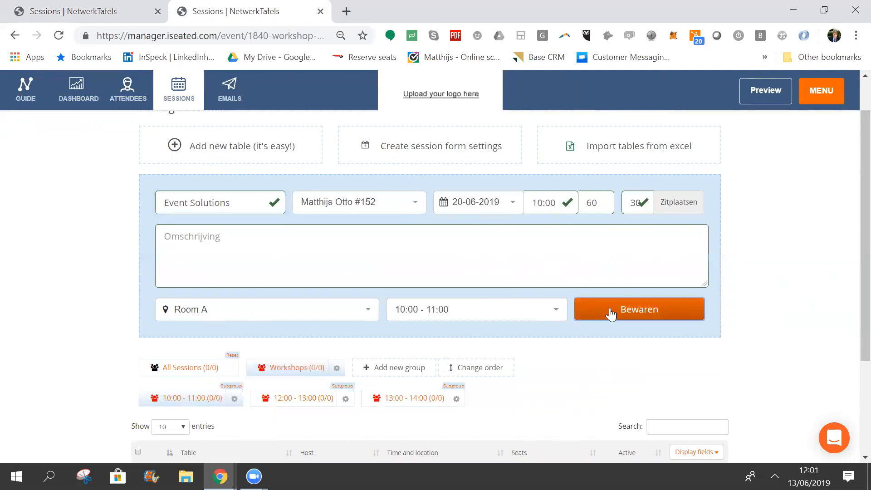
left_click(638, 308)
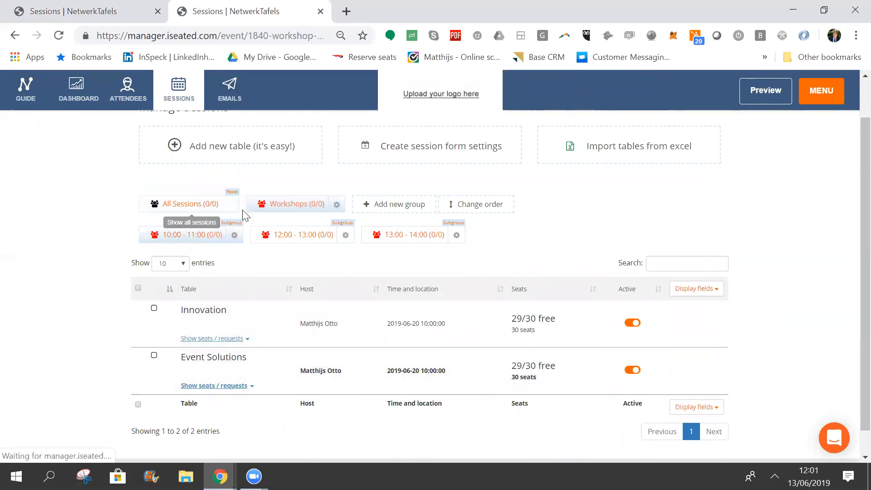
mouse_move(293, 272)
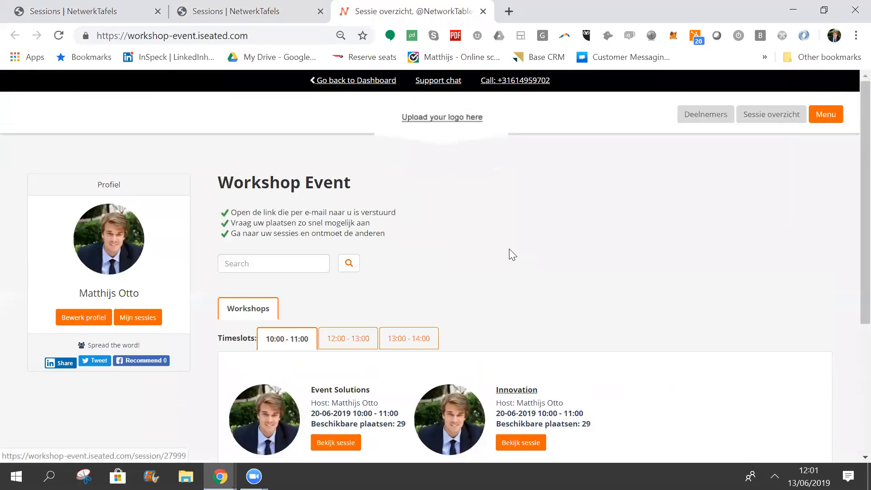
- View the attendee-facing Event Solutions session page via 'Bekijk sessie'
scroll("down", 3)
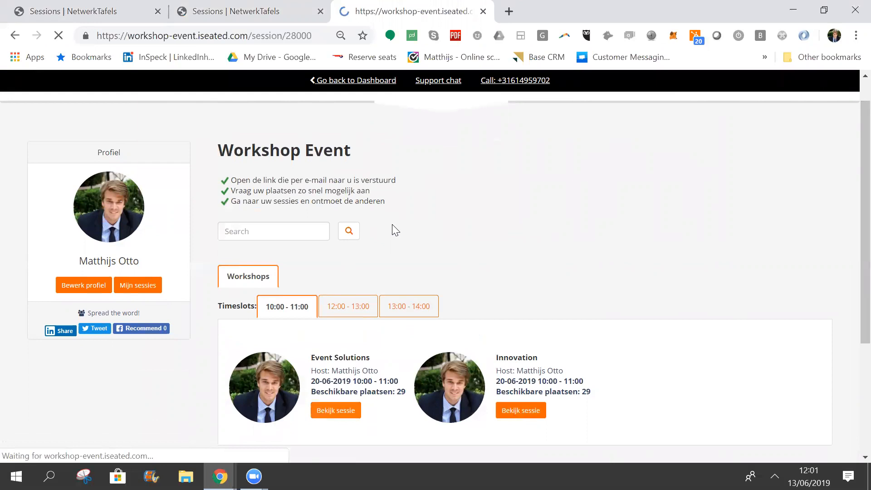
left_click(335, 410)
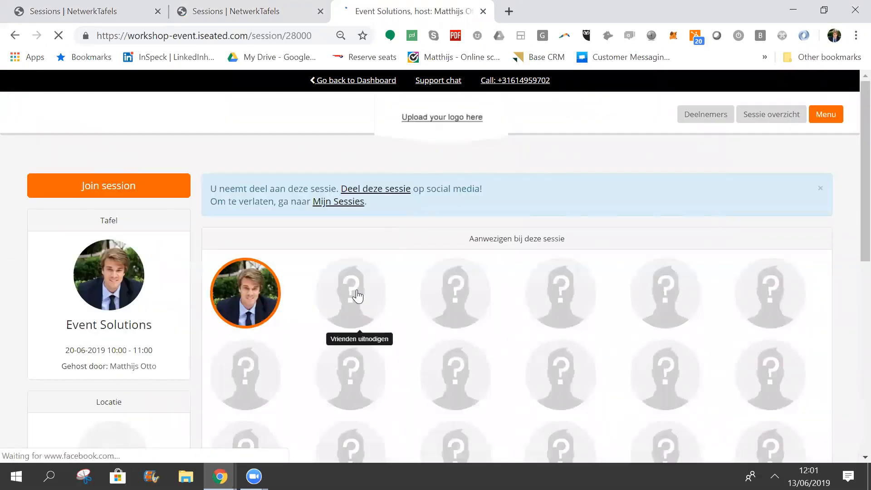
mouse_move(143, 16)
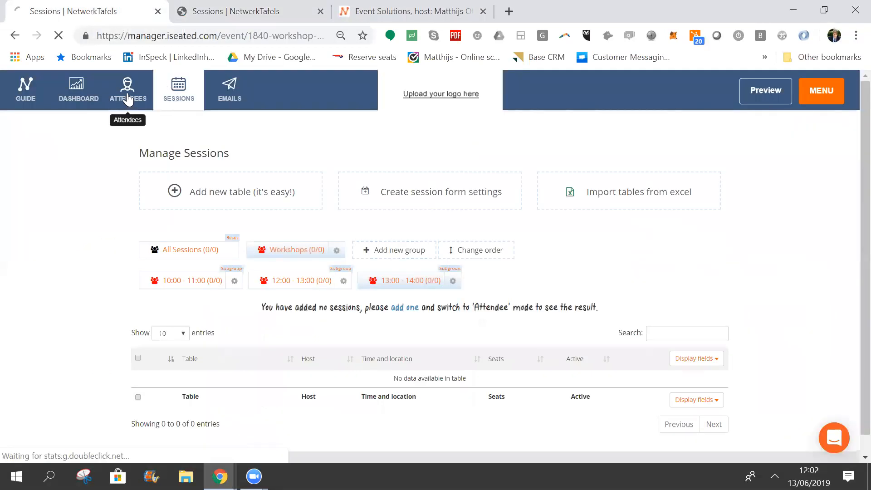
- Start an attendee import from Excel and download the template spreadsheet
left_click(127, 89)
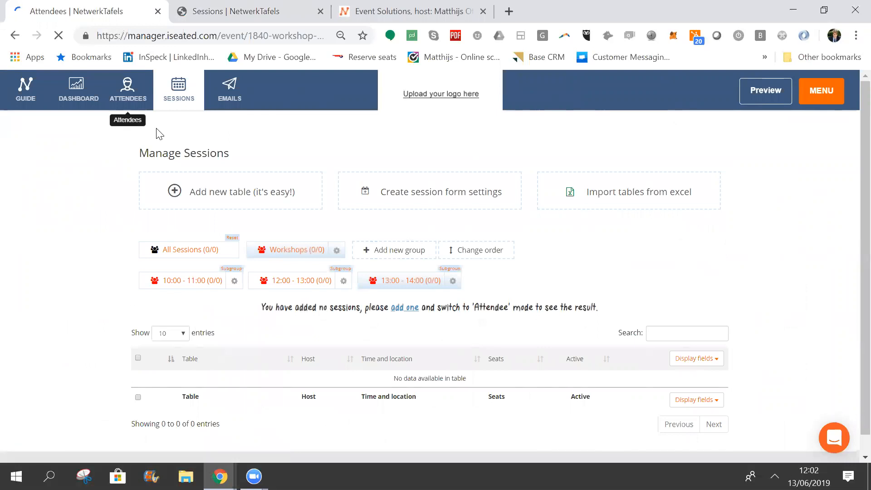
left_click(127, 88)
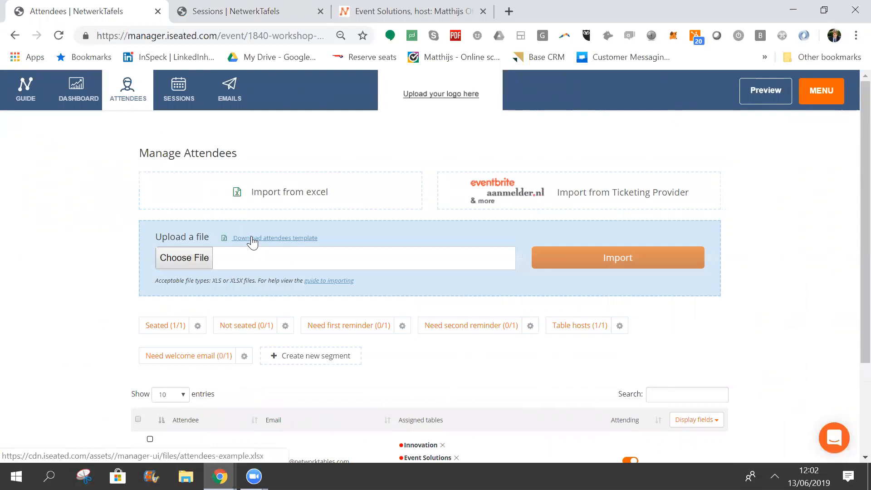
left_click(274, 237)
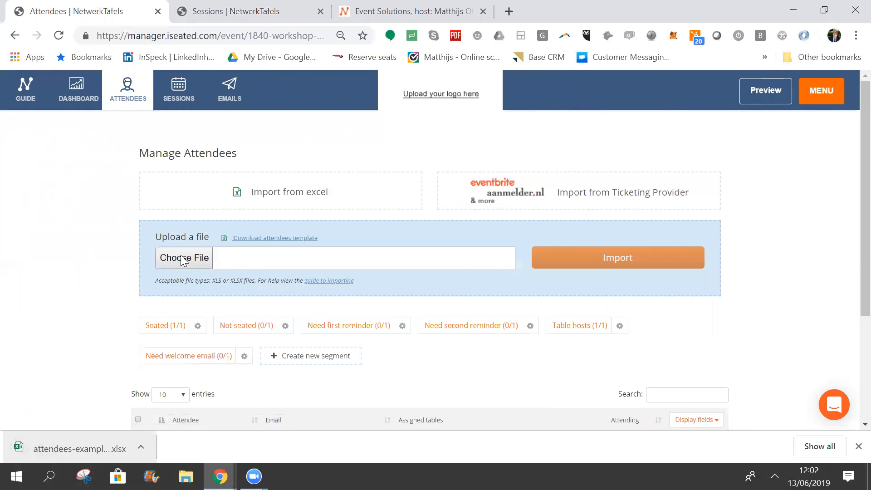
mouse_move(81, 449)
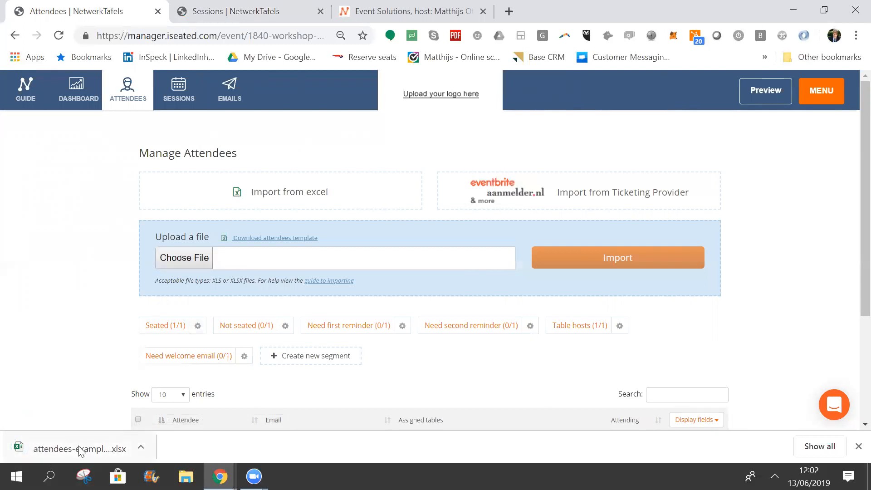
- Attach the downloaded template, upload it and complete the import of the 3 attendees
left_click_drag(80, 448, 183, 257)
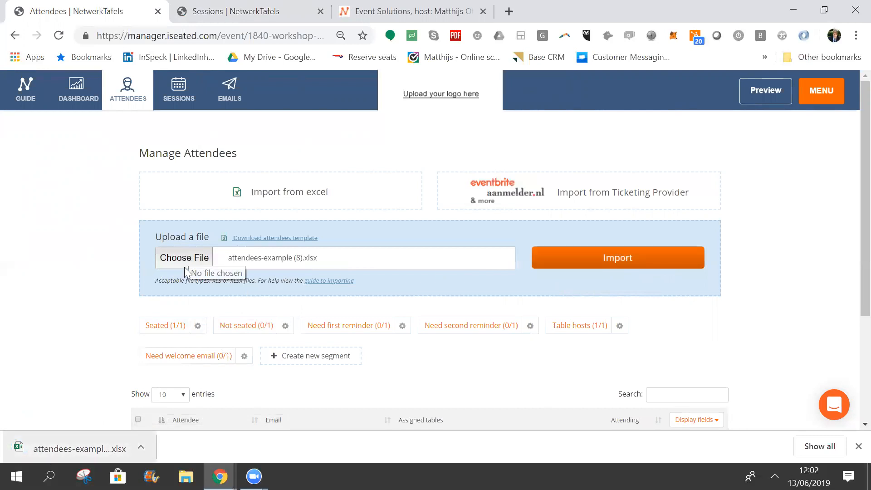
left_click(617, 256)
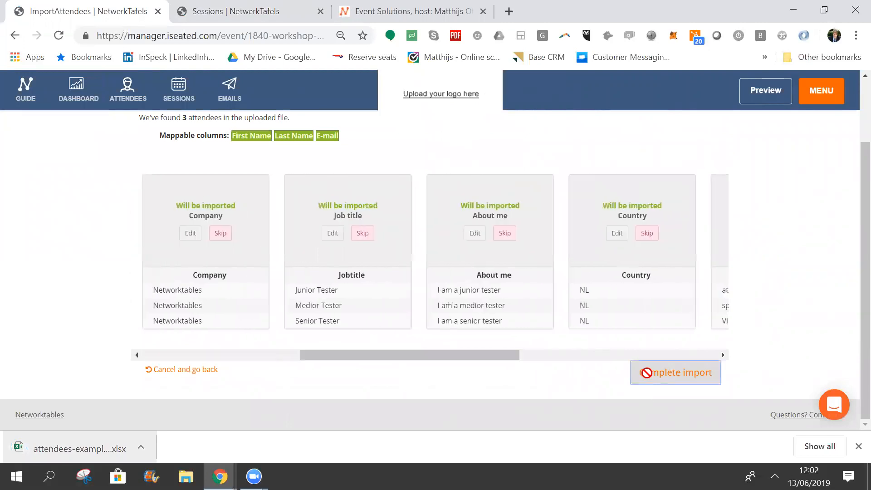
left_click(675, 371)
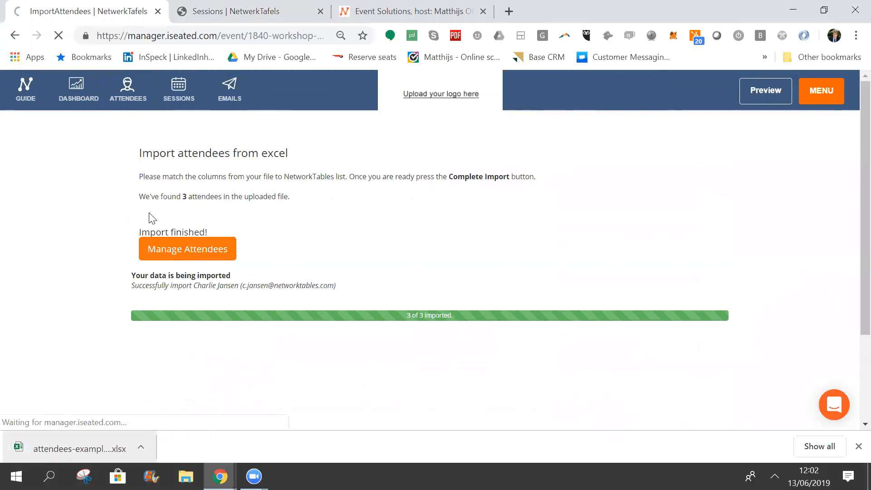
- Review the attendee list of 4 people and filter to the Seated (1/4) attendees
left_click(187, 248)
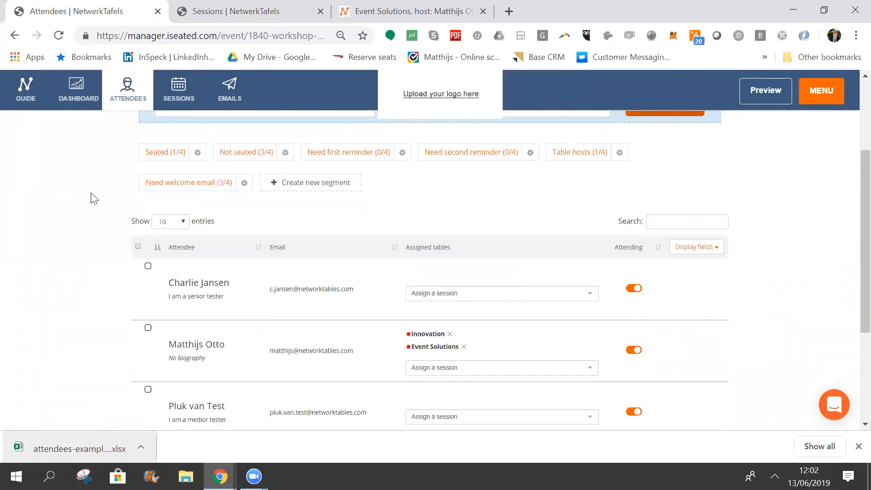
scroll("down", 3)
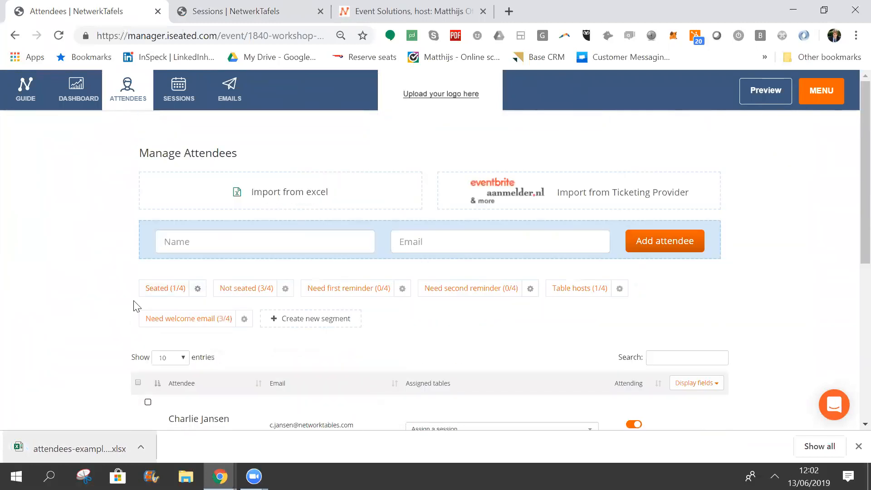
mouse_move(485, 288)
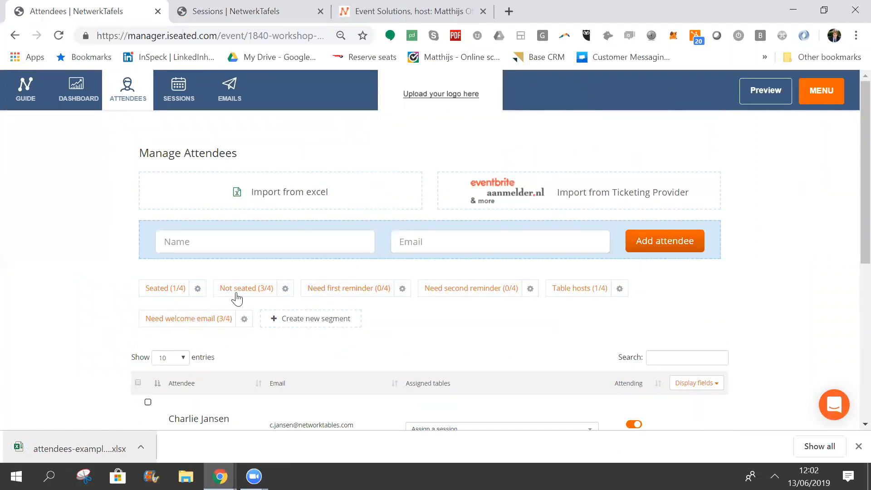
scroll("down", 3)
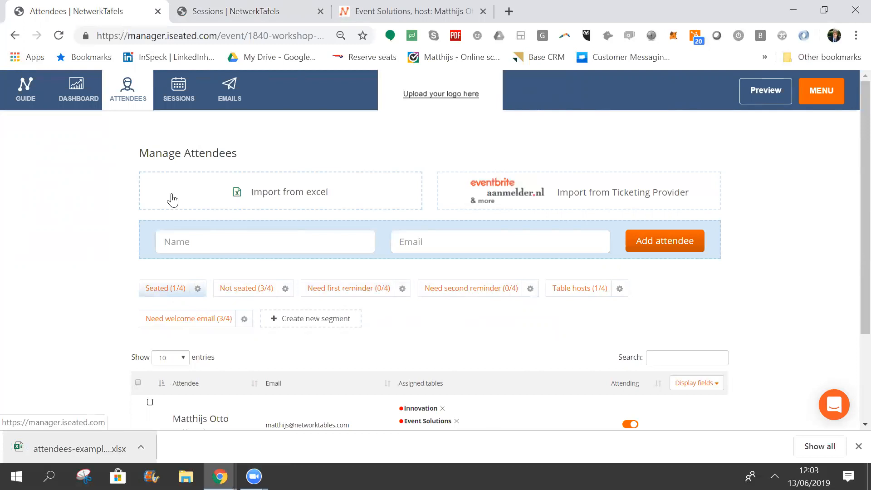
mouse_move(204, 131)
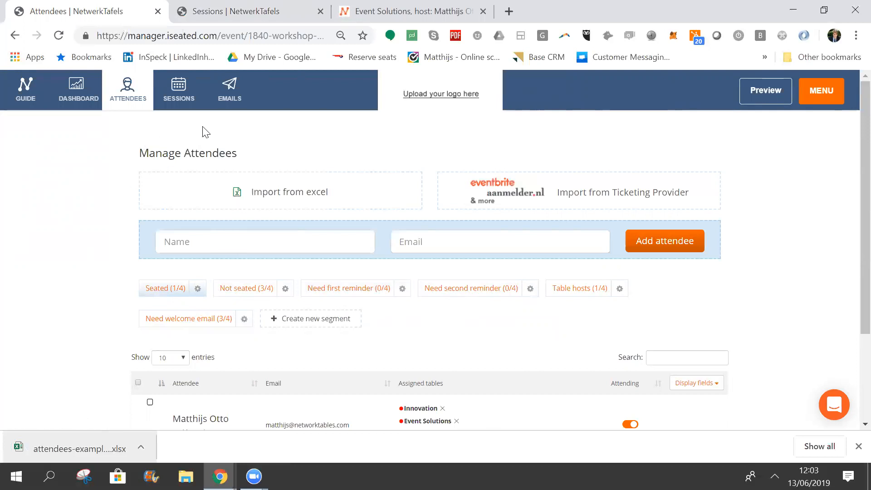
mouse_move(228, 89)
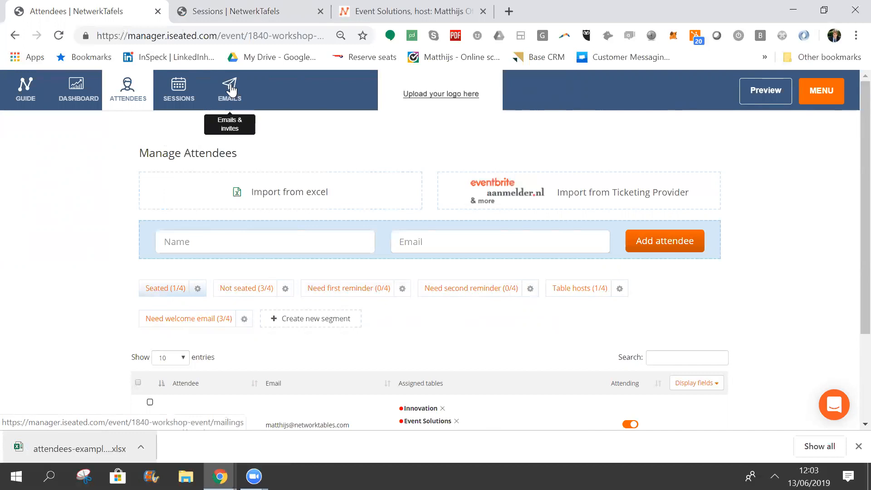
- Enter the emails section in English and edit the Welcome email for attendees needing it
left_click(228, 89)
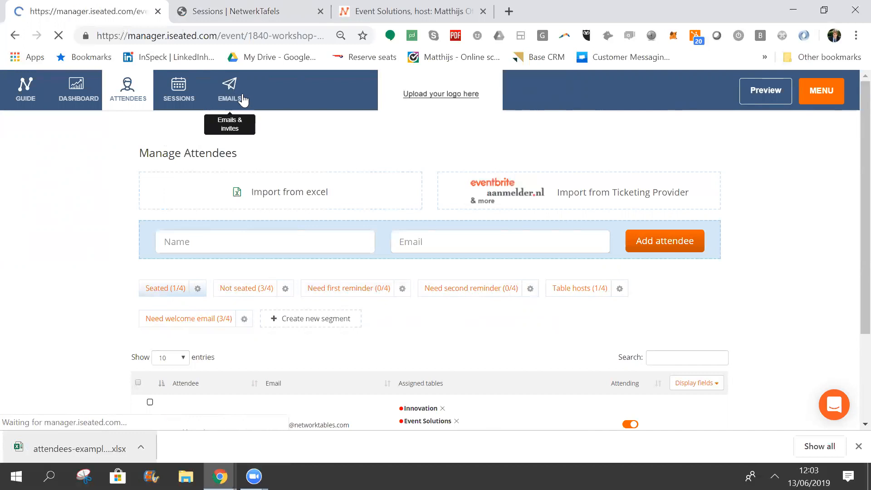
left_click(228, 89)
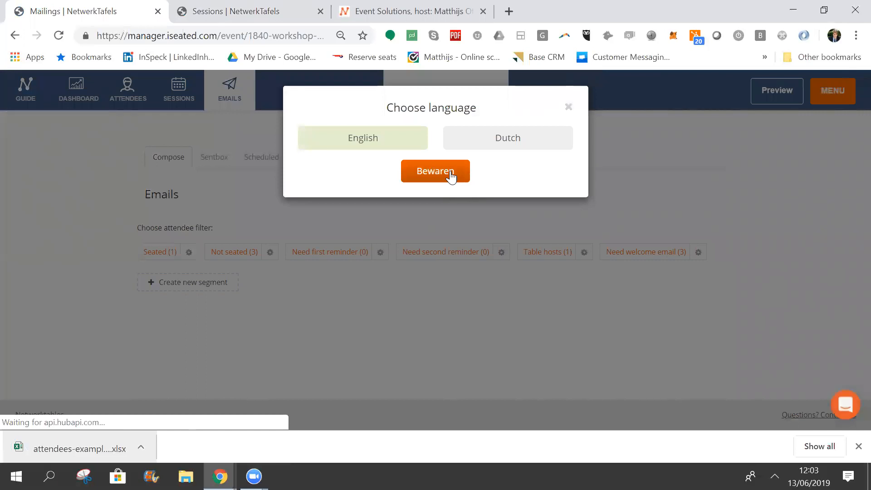
left_click(434, 171)
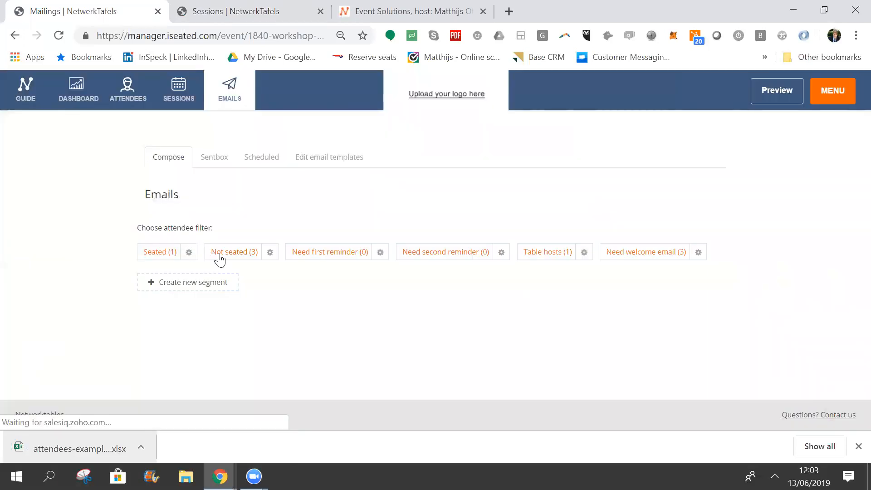
mouse_move(293, 261)
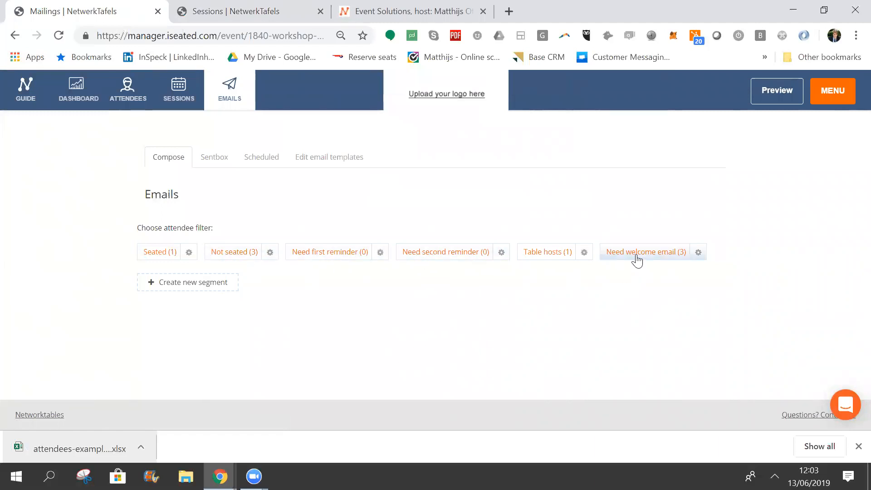
left_click(645, 251)
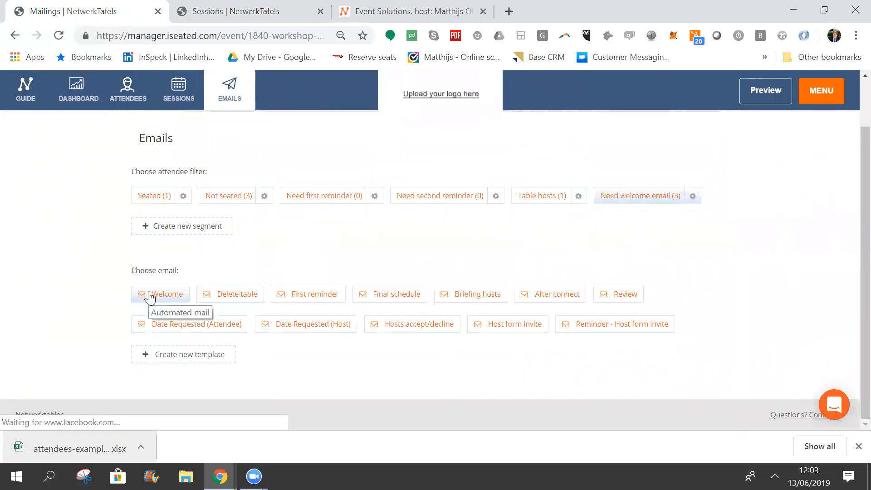
left_click(166, 294)
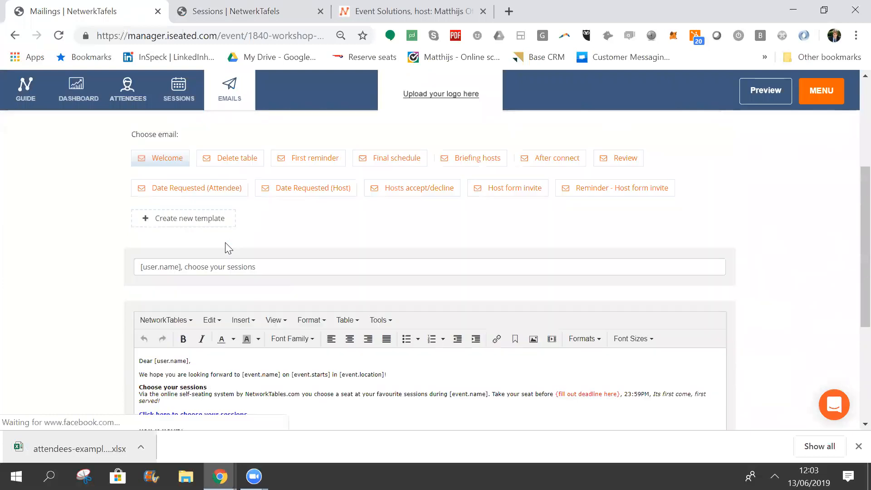
- Replace the deadline placeholder with a bold '20th of June, 23:59PM' and save the template
scroll("down", 3)
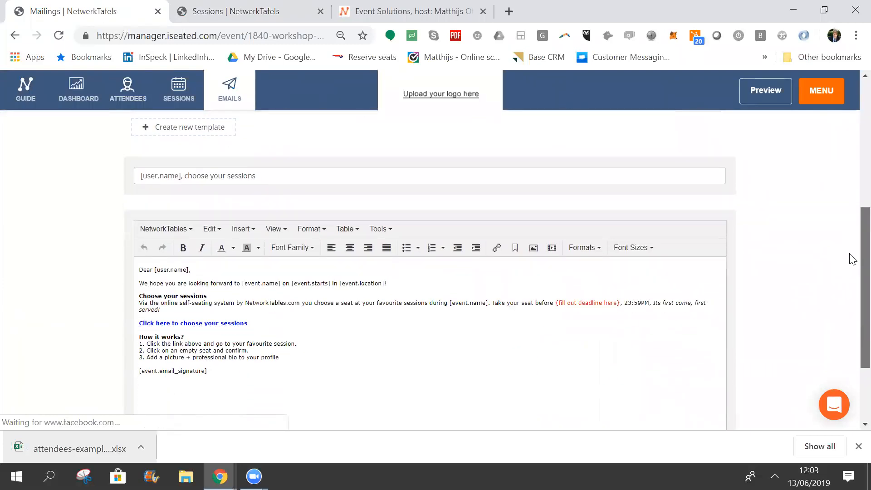
scroll("down", 3)
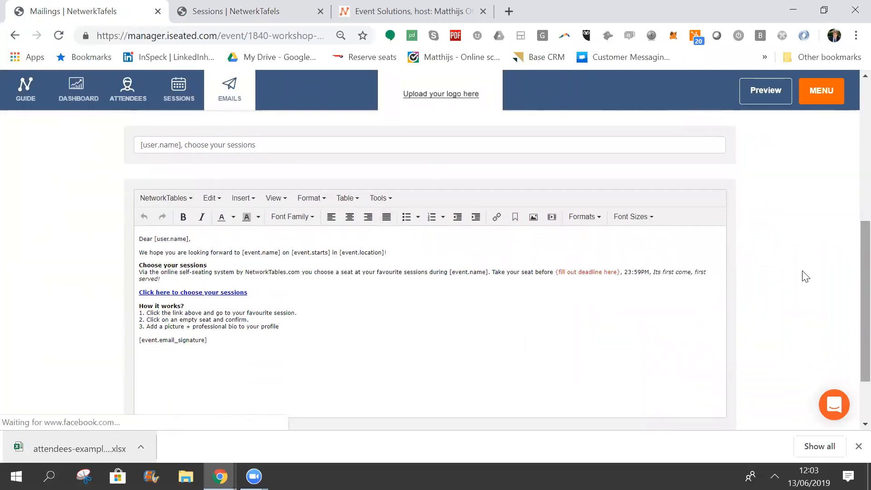
double_click(611, 271)
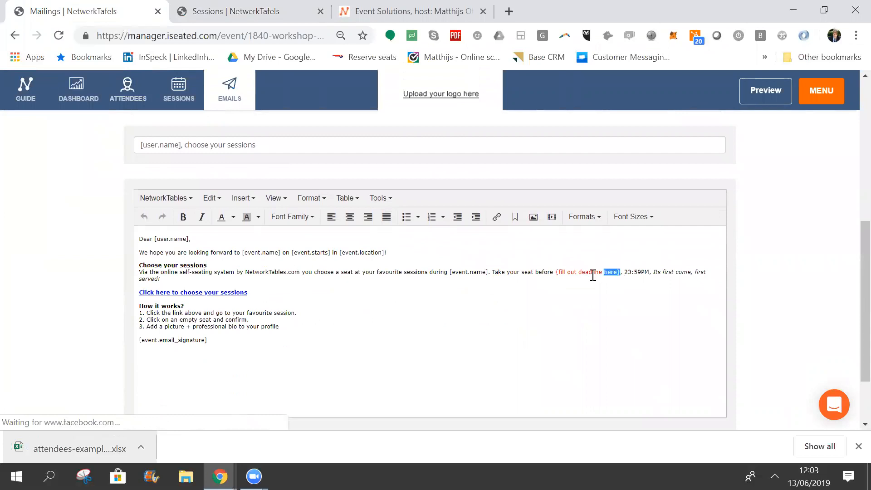
double_click(587, 271)
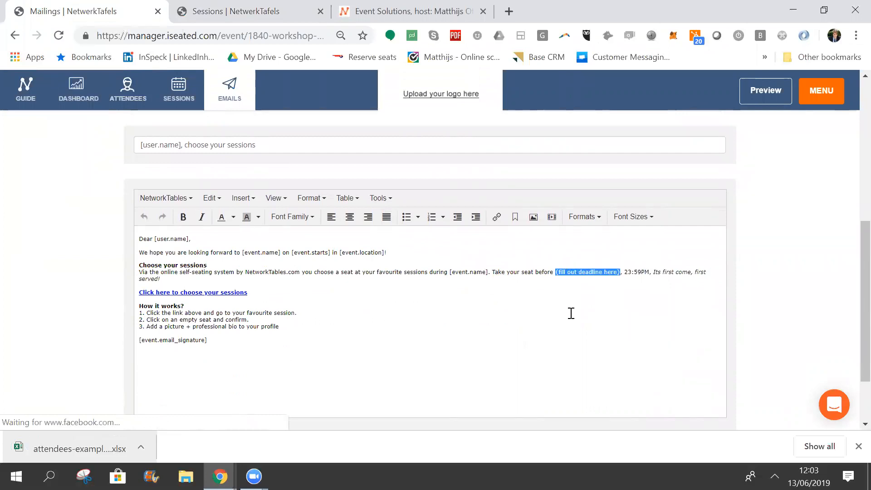
type("2d")
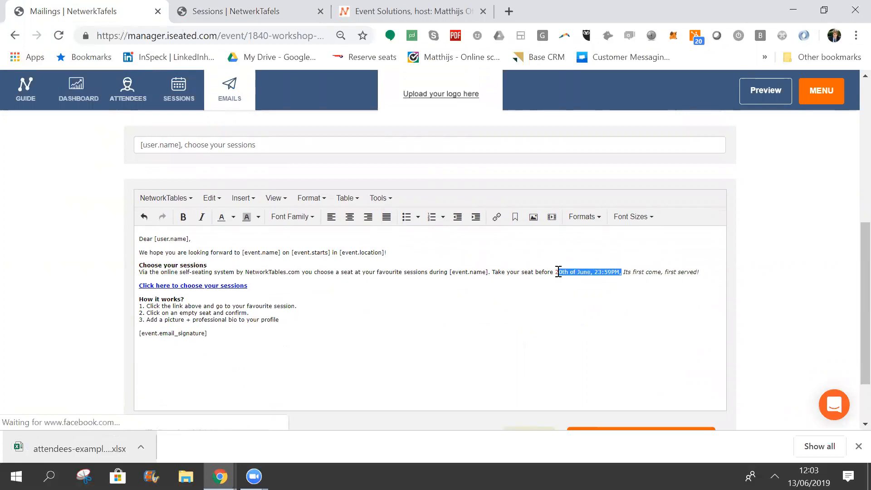
left_click(182, 216)
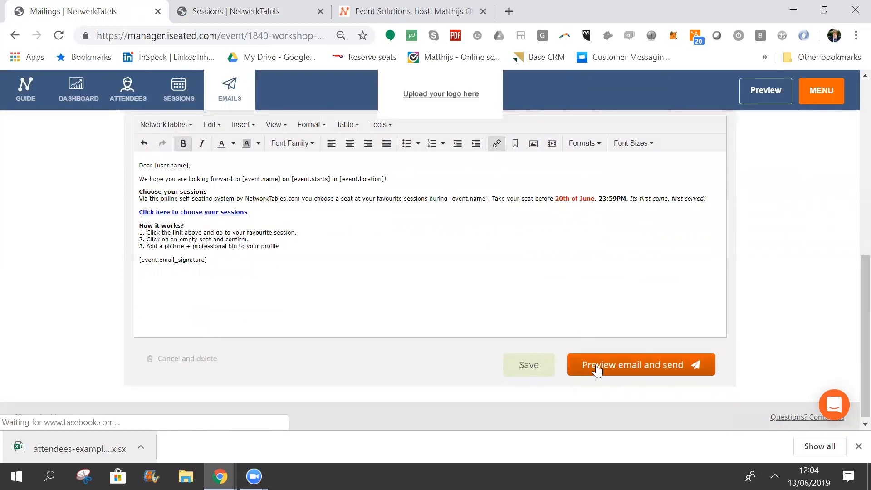
left_click(630, 365)
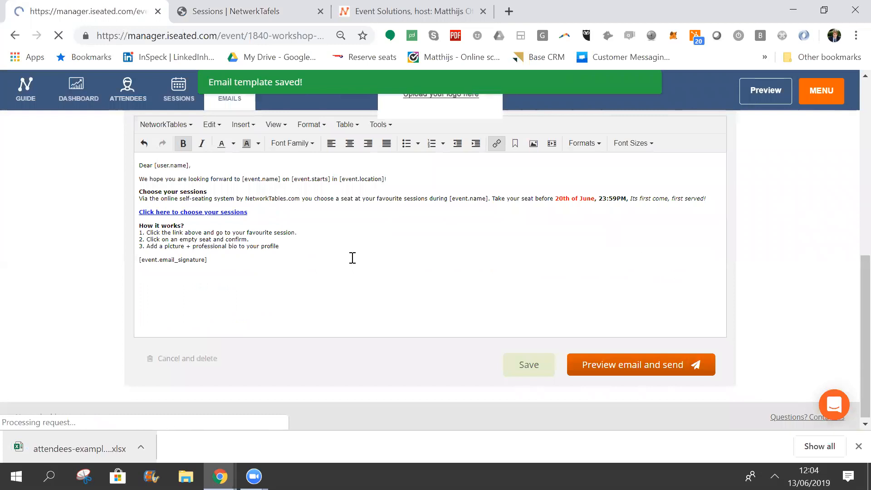
- Dispatch the Welcome email campaign so the Sentbox lists Welcome mails to all four attendees
left_click(639, 364)
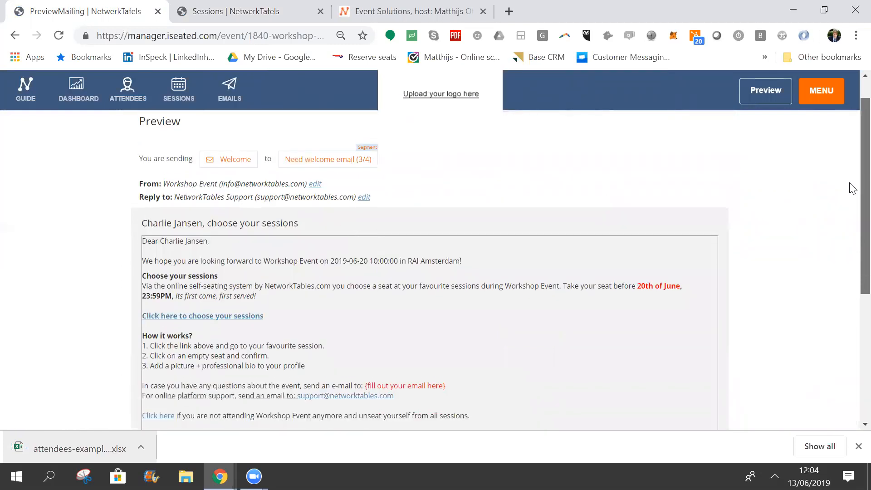
scroll("down", 3)
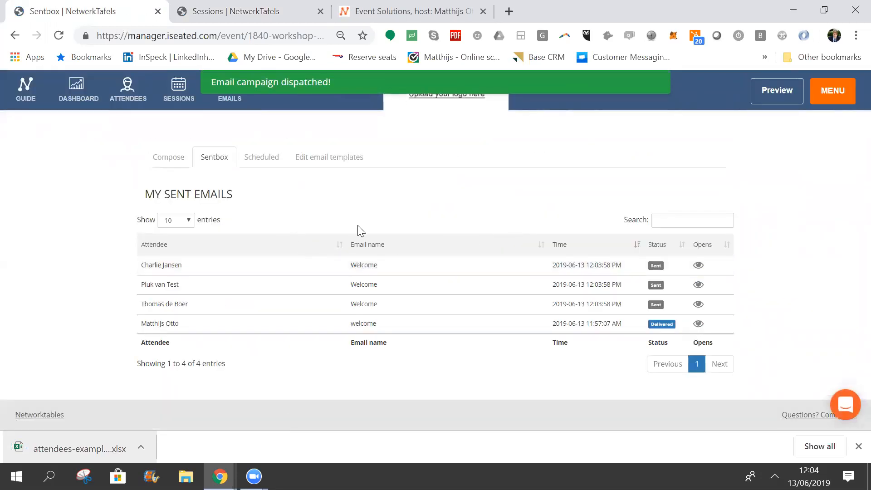
mouse_move(245, 273)
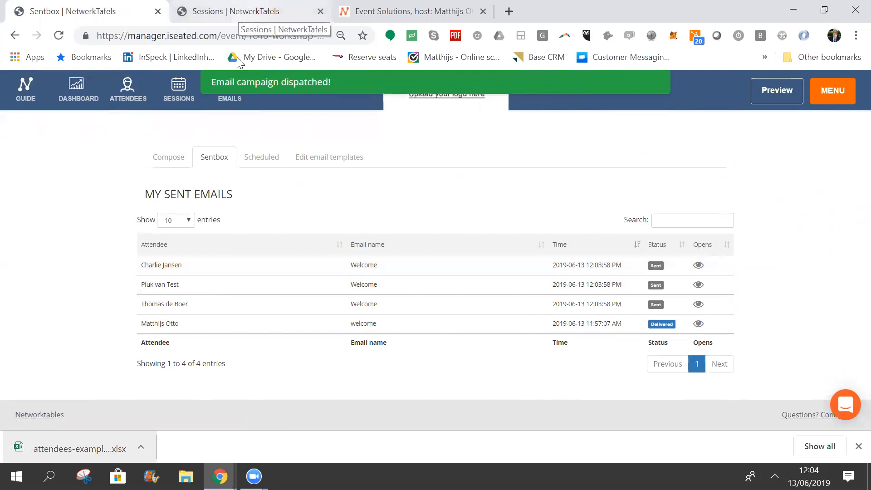
key("alt+tab")
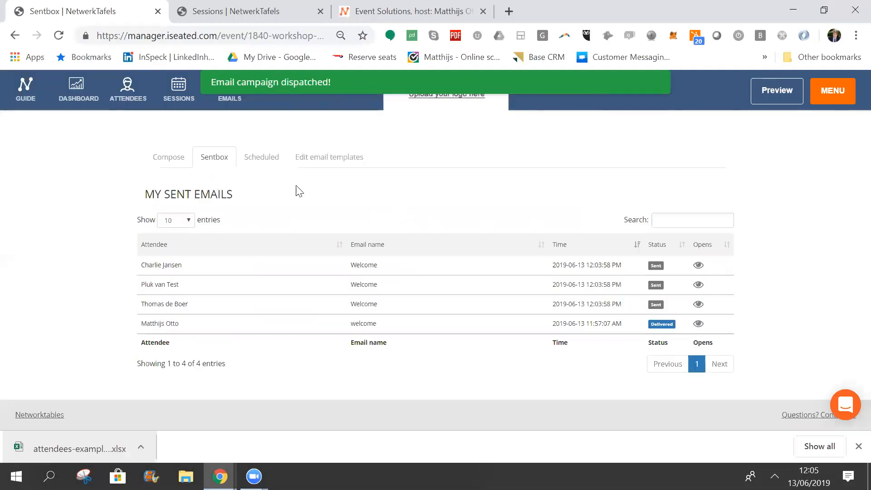
- Compose a Final schedule email targeted at the Seated (1) attendees and preview it
left_click(168, 157)
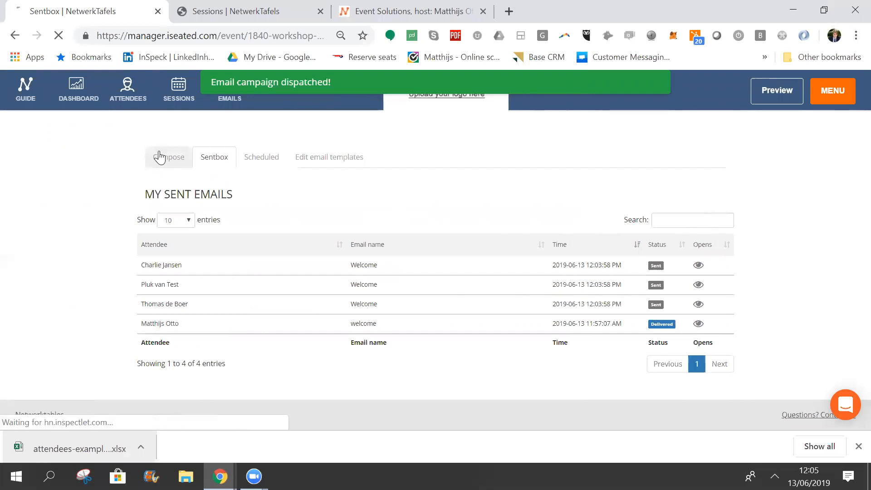
left_click(167, 157)
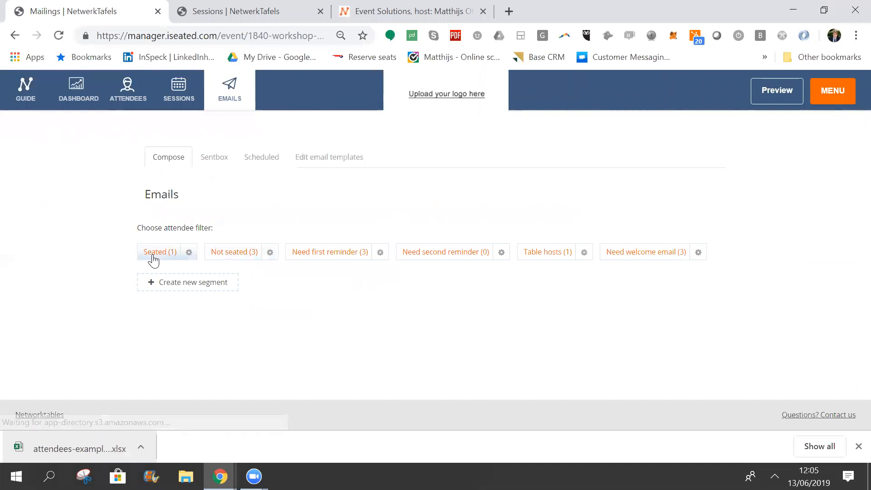
left_click(160, 252)
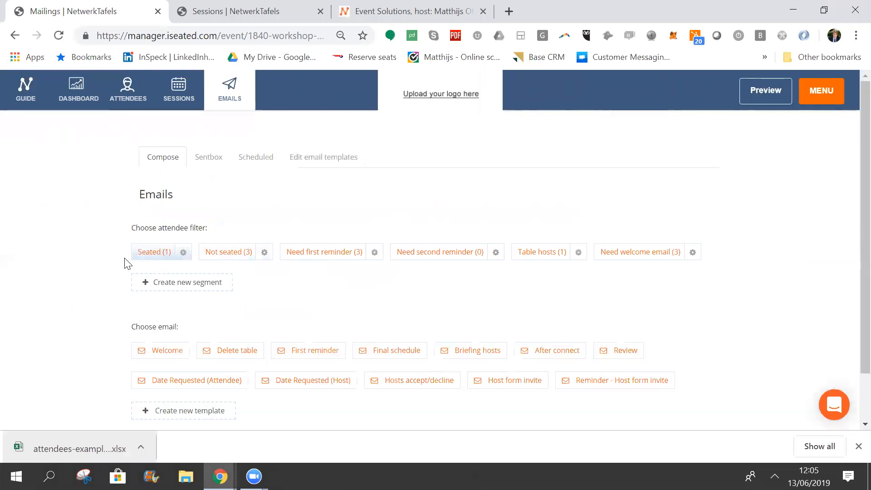
left_click(389, 350)
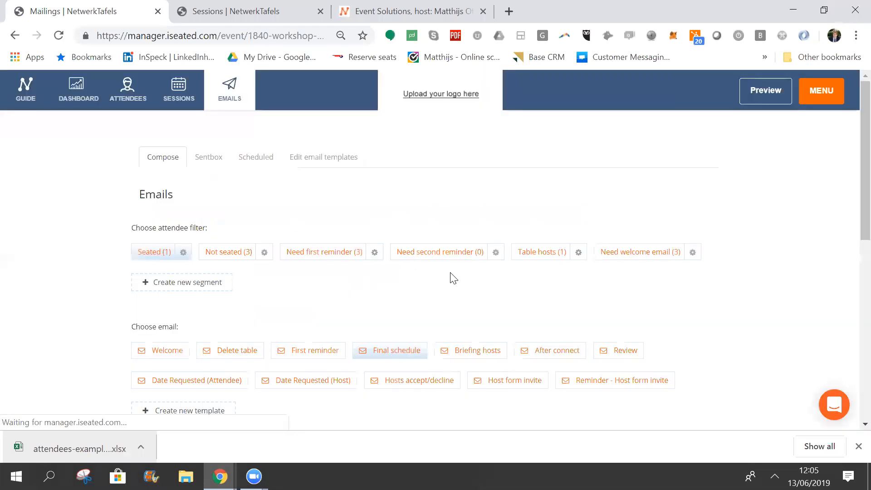
left_click(394, 350)
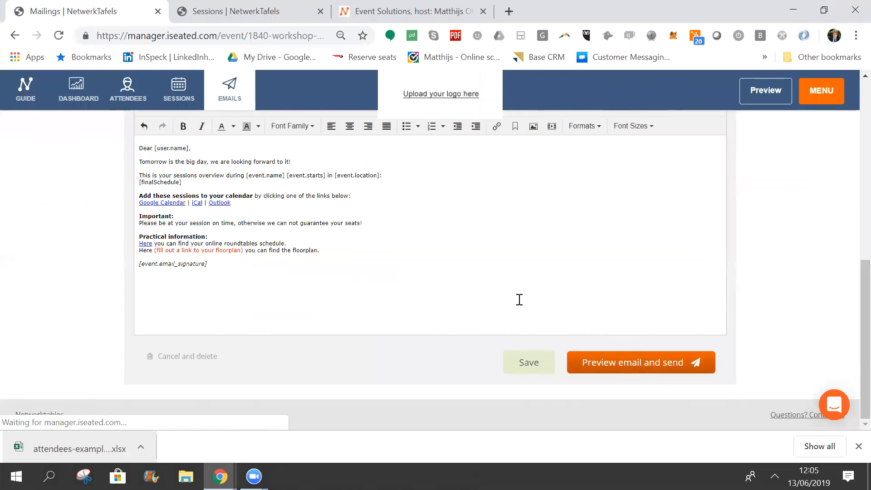
left_click(639, 361)
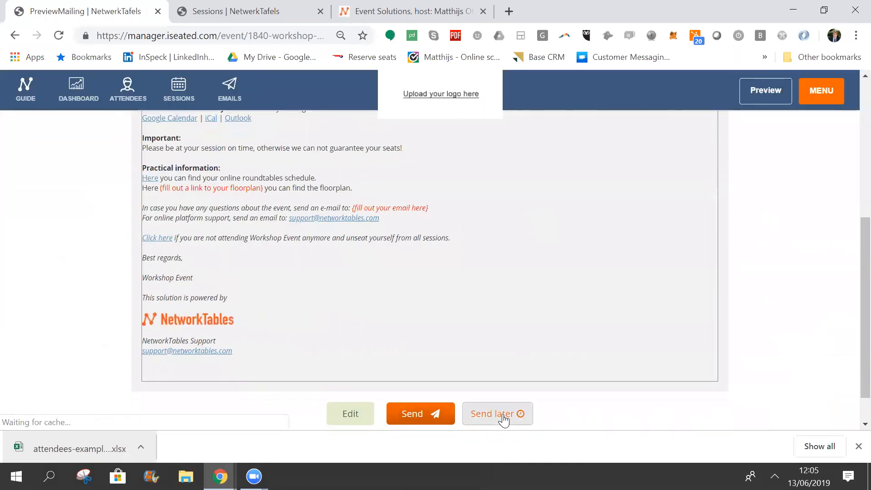
left_click(496, 414)
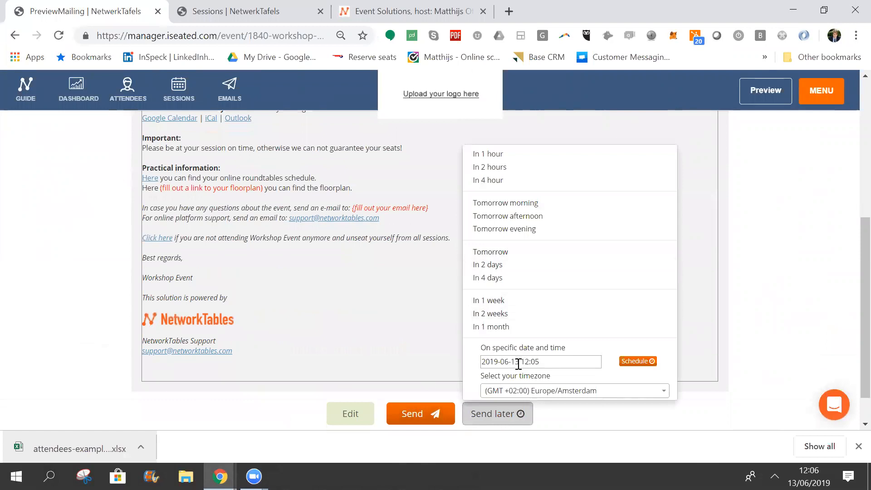
left_click(510, 362)
type("20")
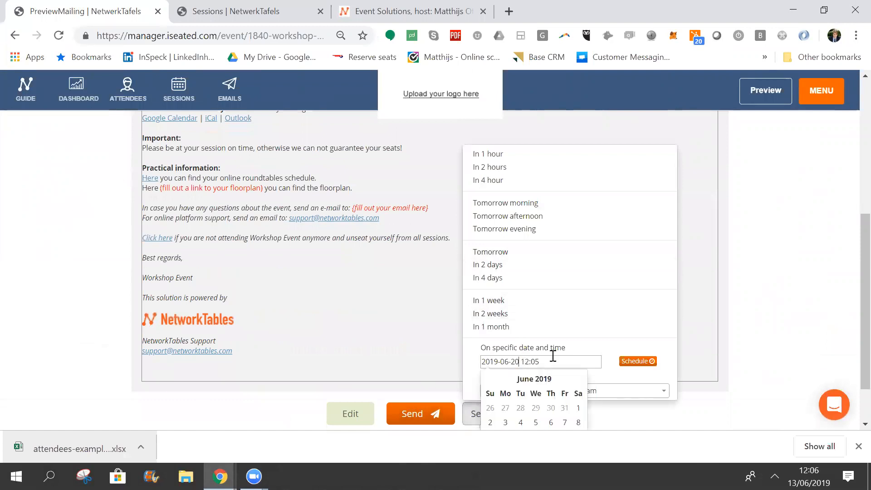
left_click(627, 362)
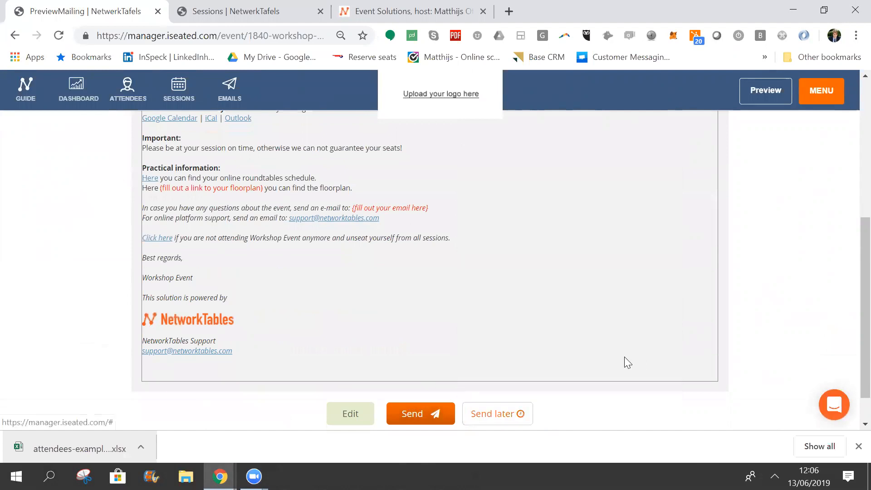
left_click(496, 414)
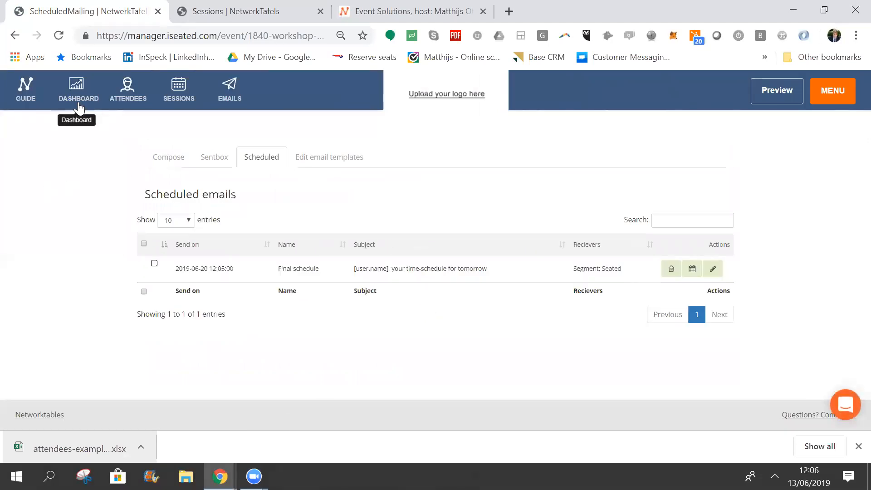
- Return to the dashboard showing 4 attendees, 4 logged in, 0% full and 1 seated
left_click(78, 88)
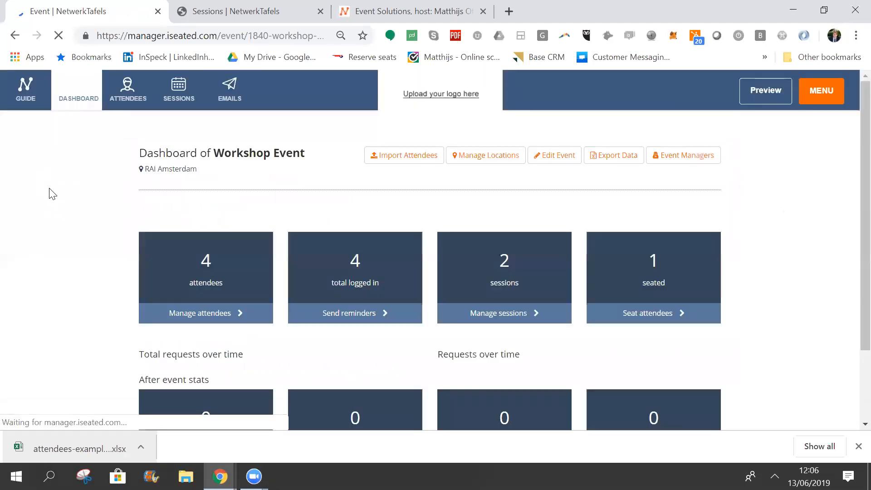
scroll("down", 3)
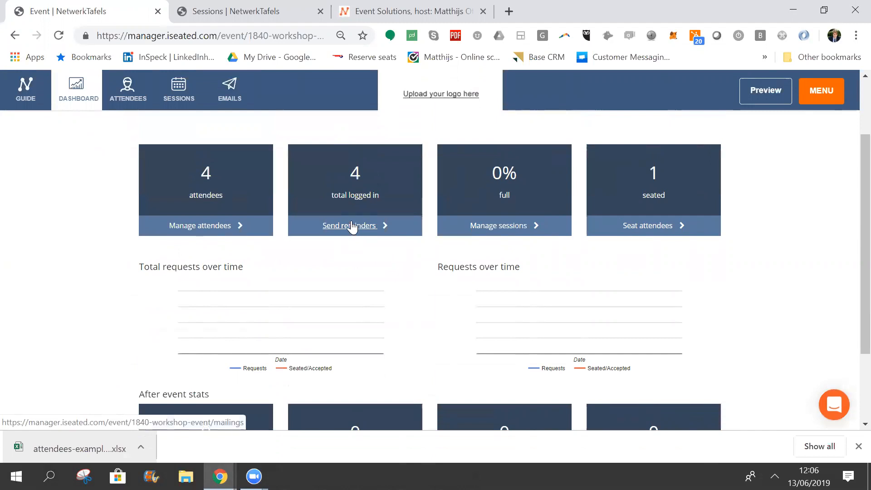
mouse_move(355, 229)
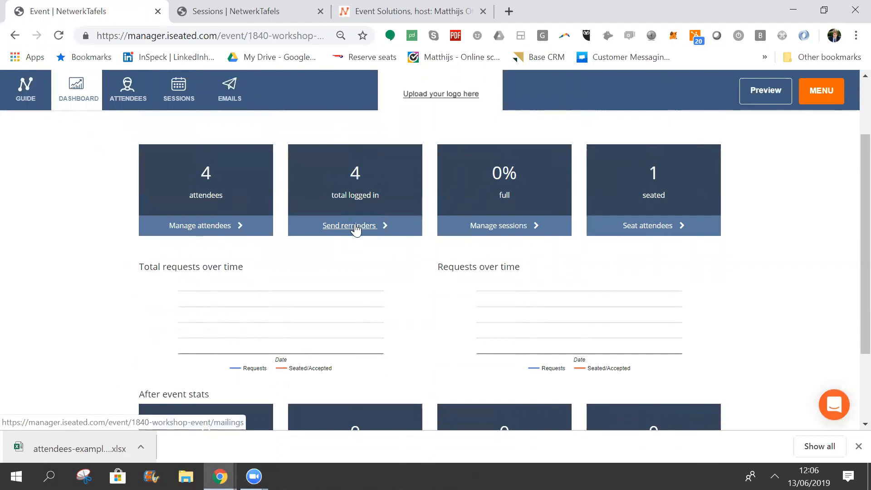